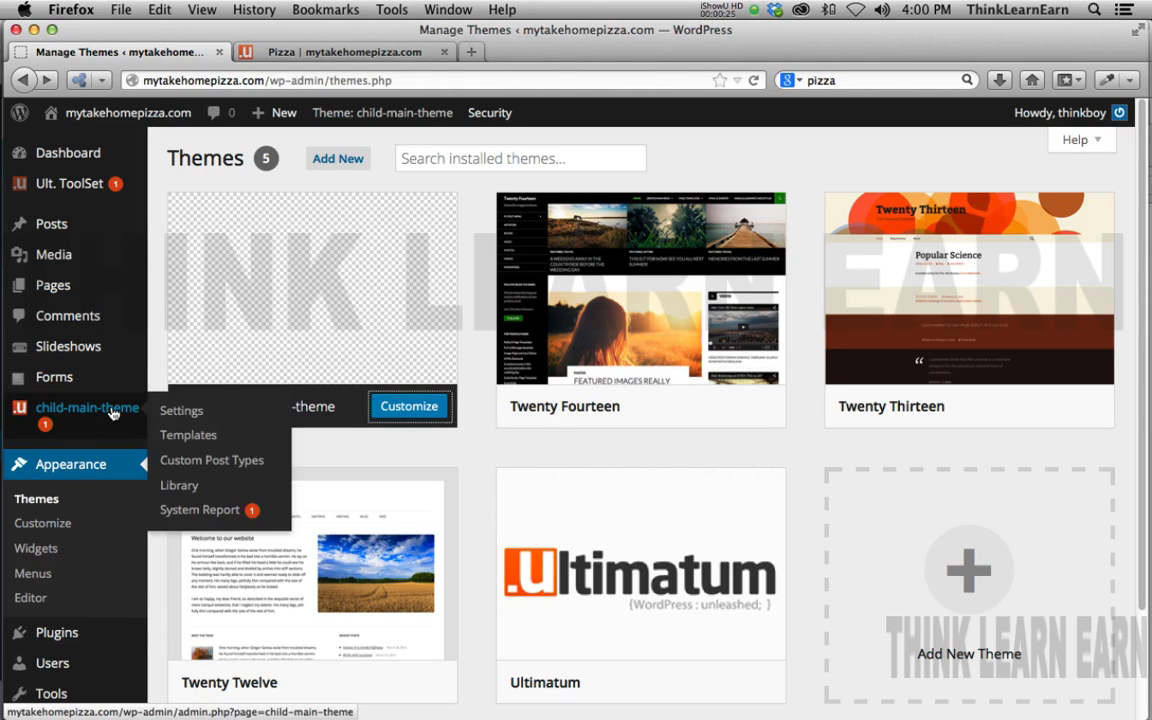
Step: Open the Templates page for the child-main-theme from the admin sidebar
left_click(188, 434)
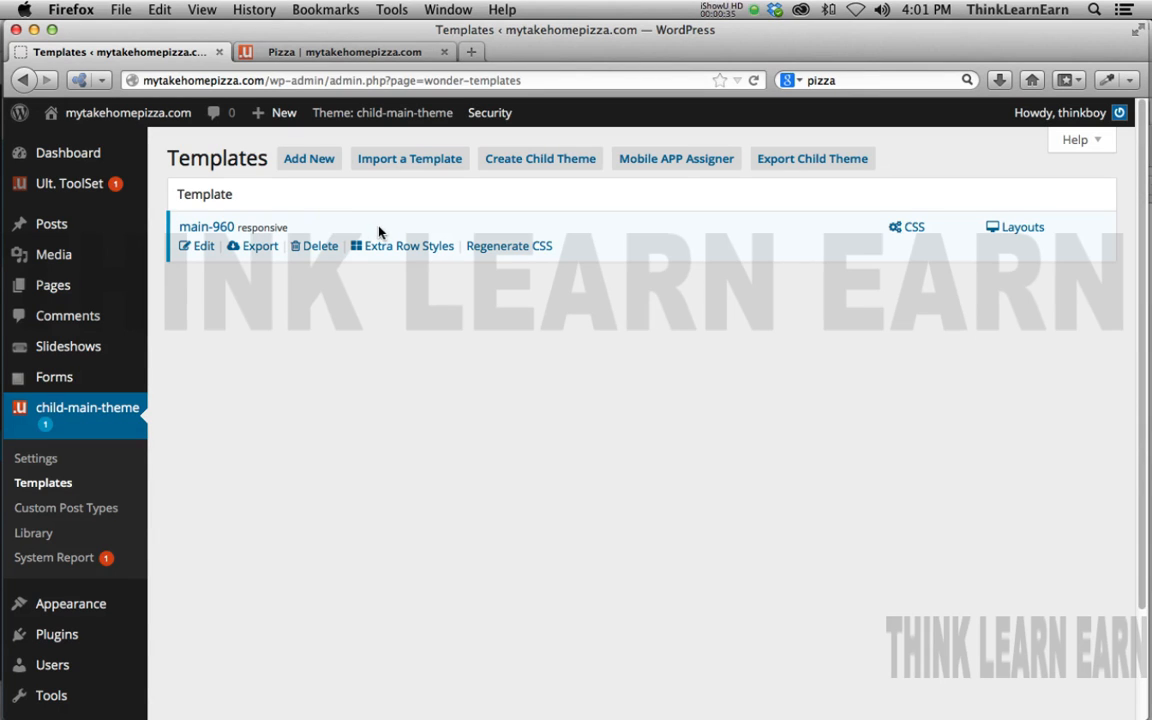
Step: Open the main-960 template details for editing and view the live Pizza page
left_click(197, 246)
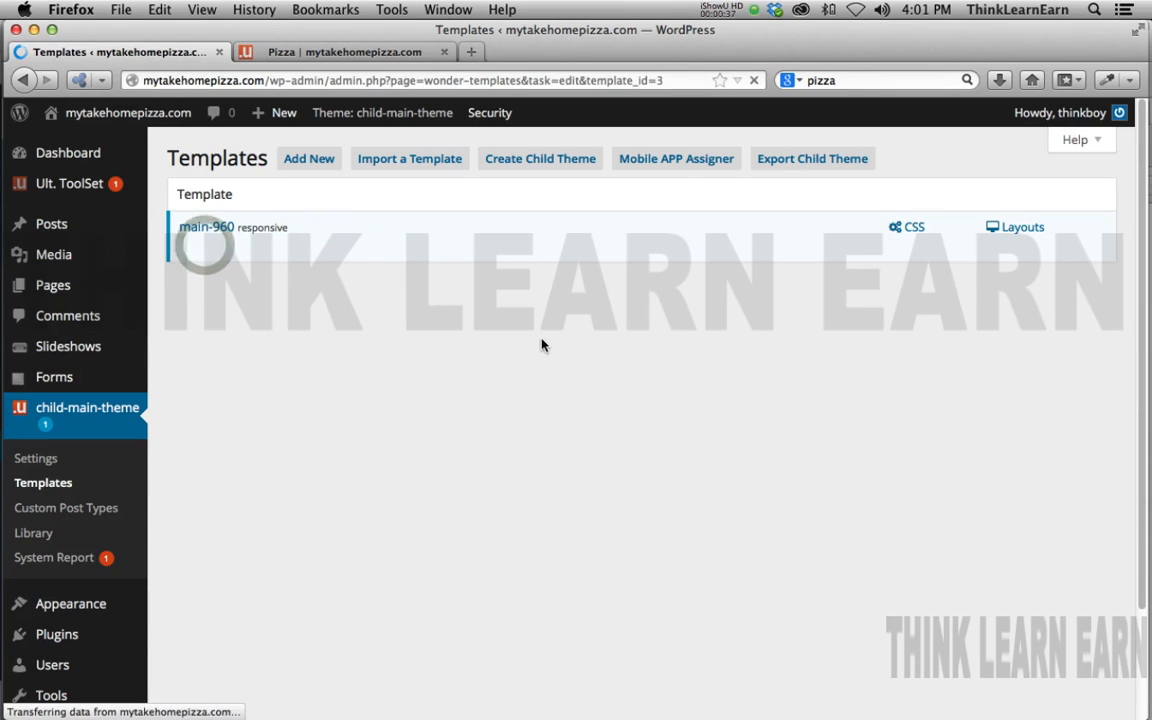
left_click(206, 226)
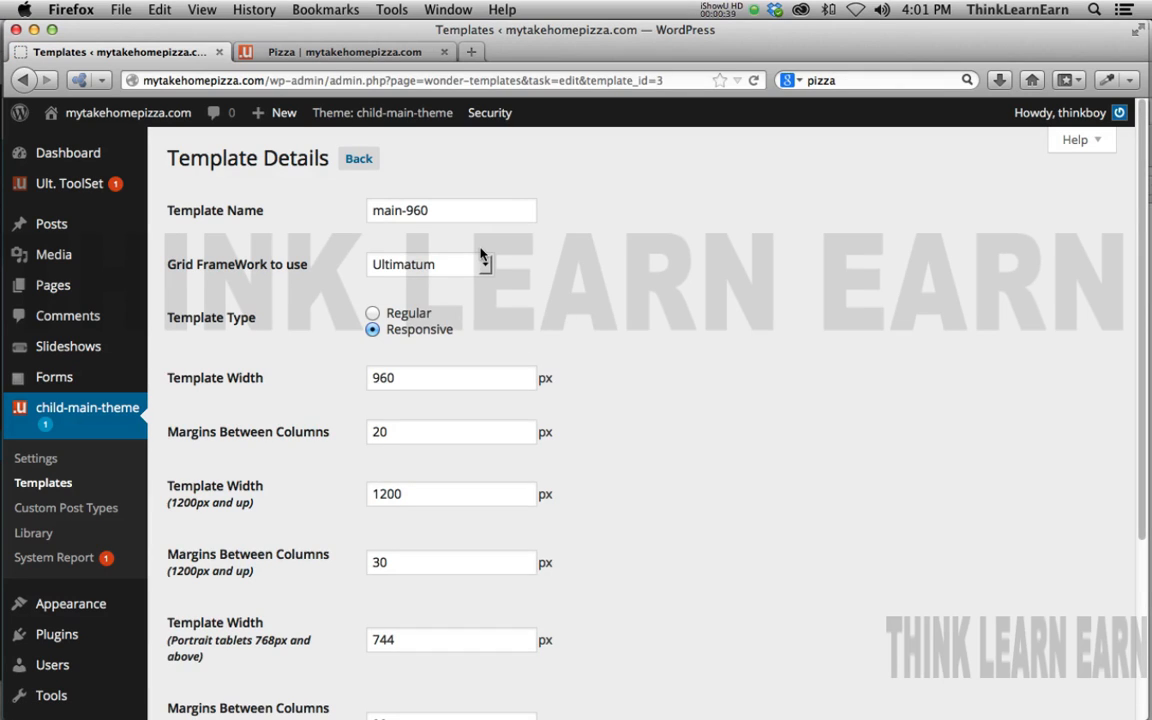
mouse_move(558, 266)
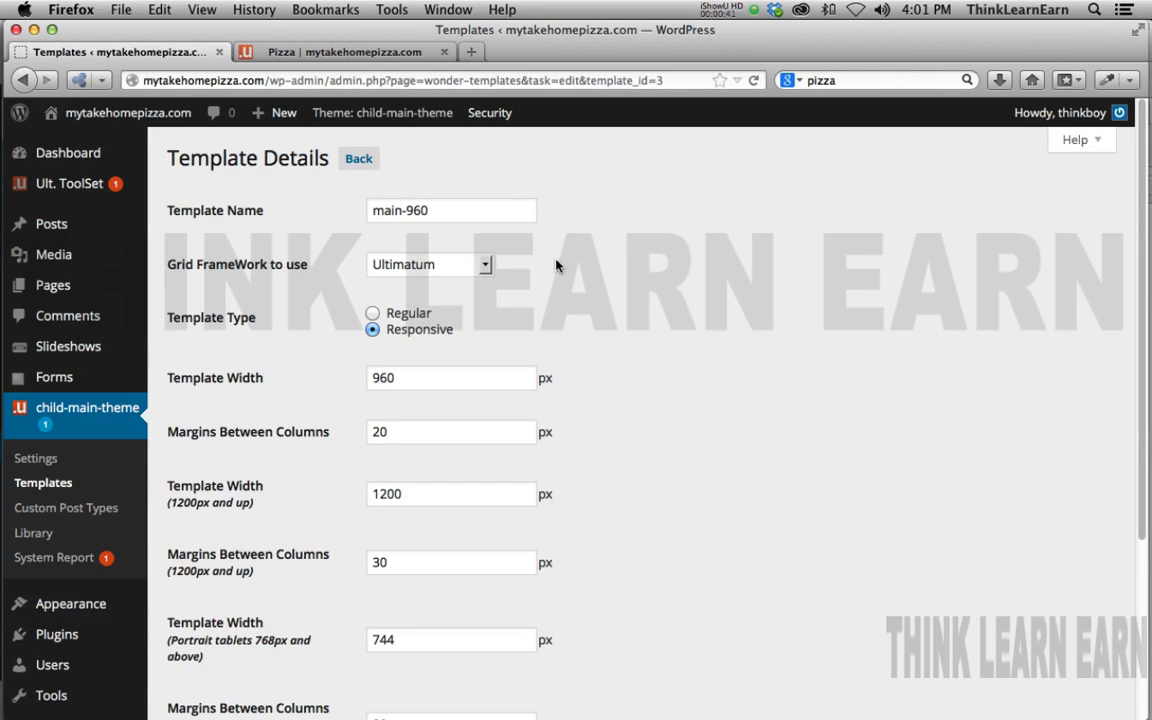
mouse_move(407, 327)
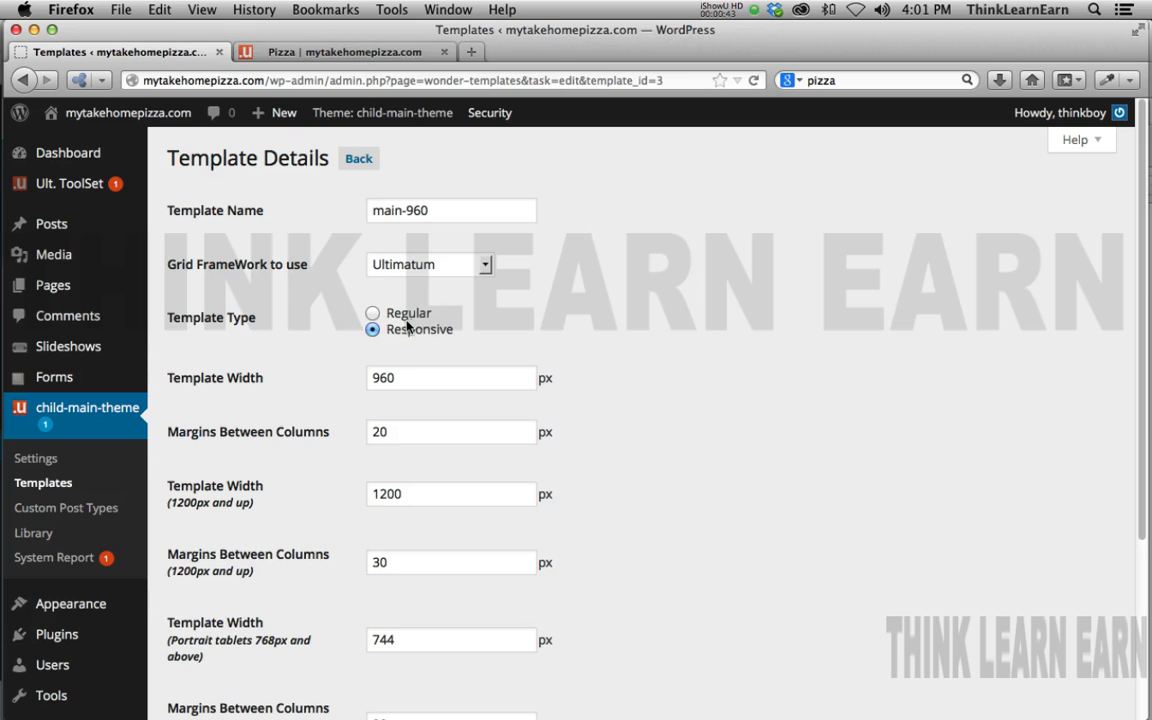
left_click(373, 313)
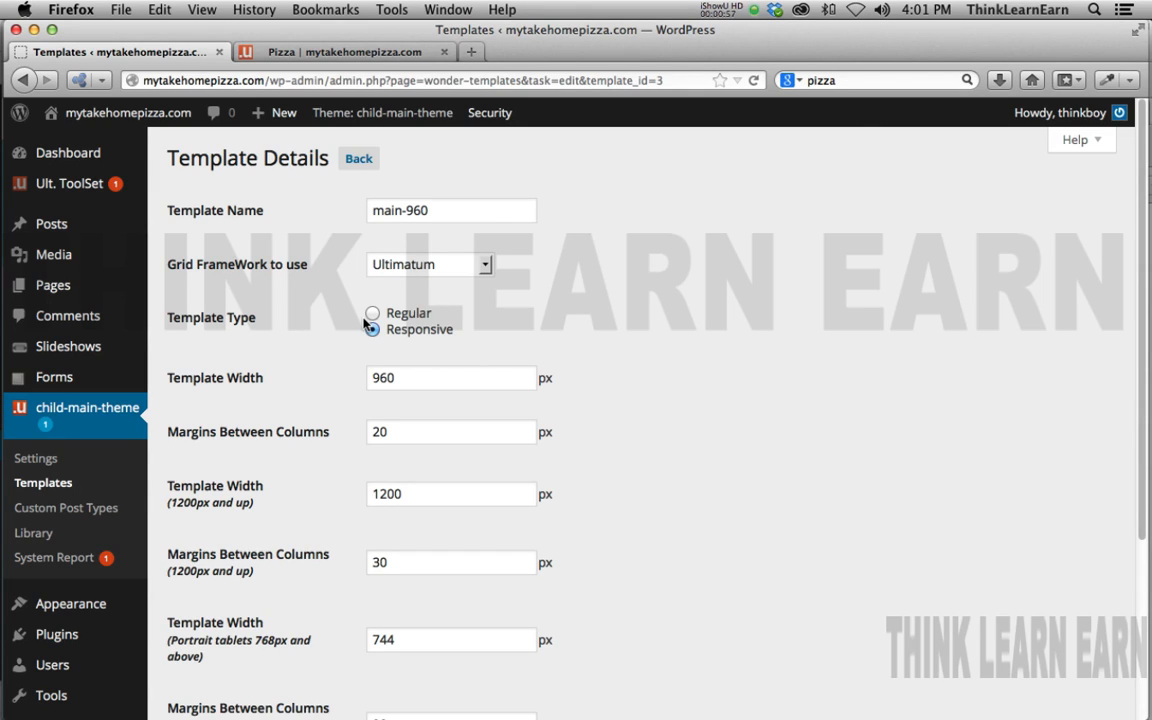
left_click(372, 330)
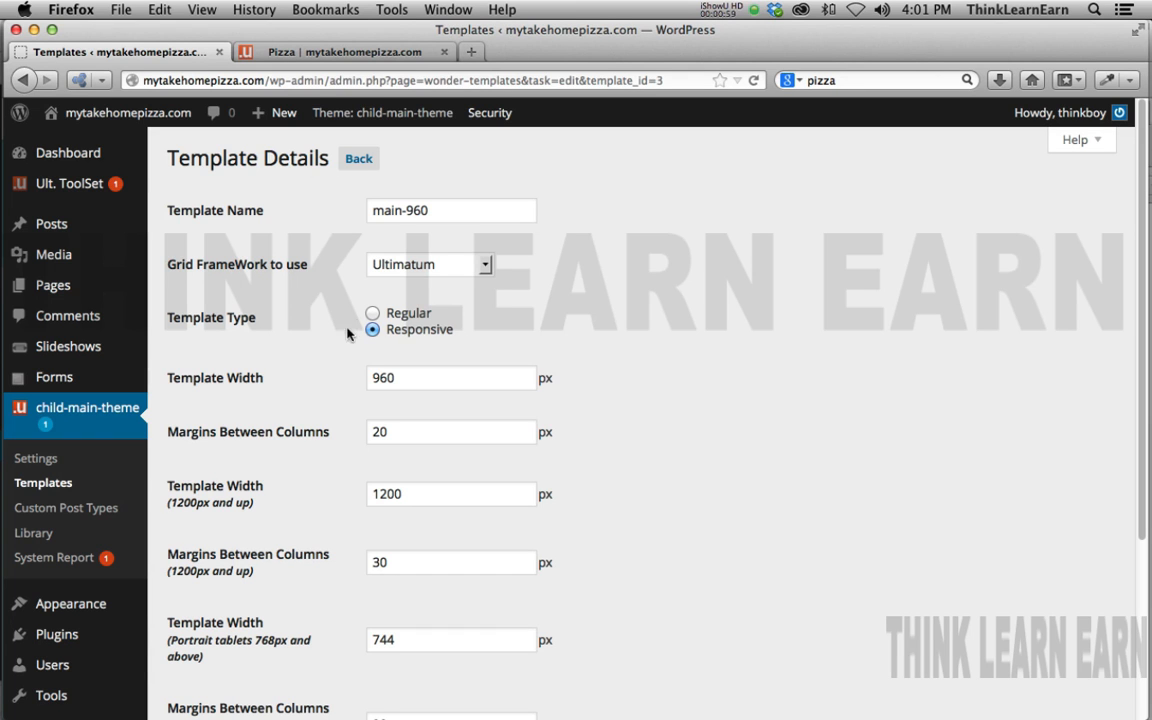
mouse_move(398, 80)
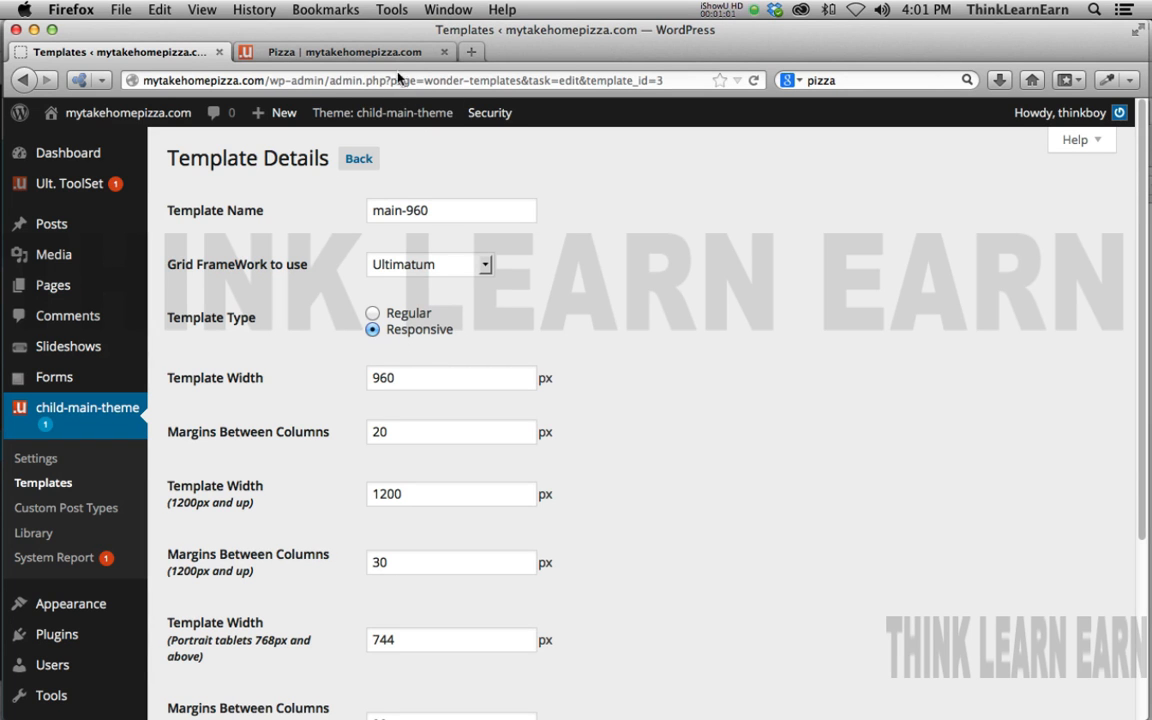
left_click(362, 51)
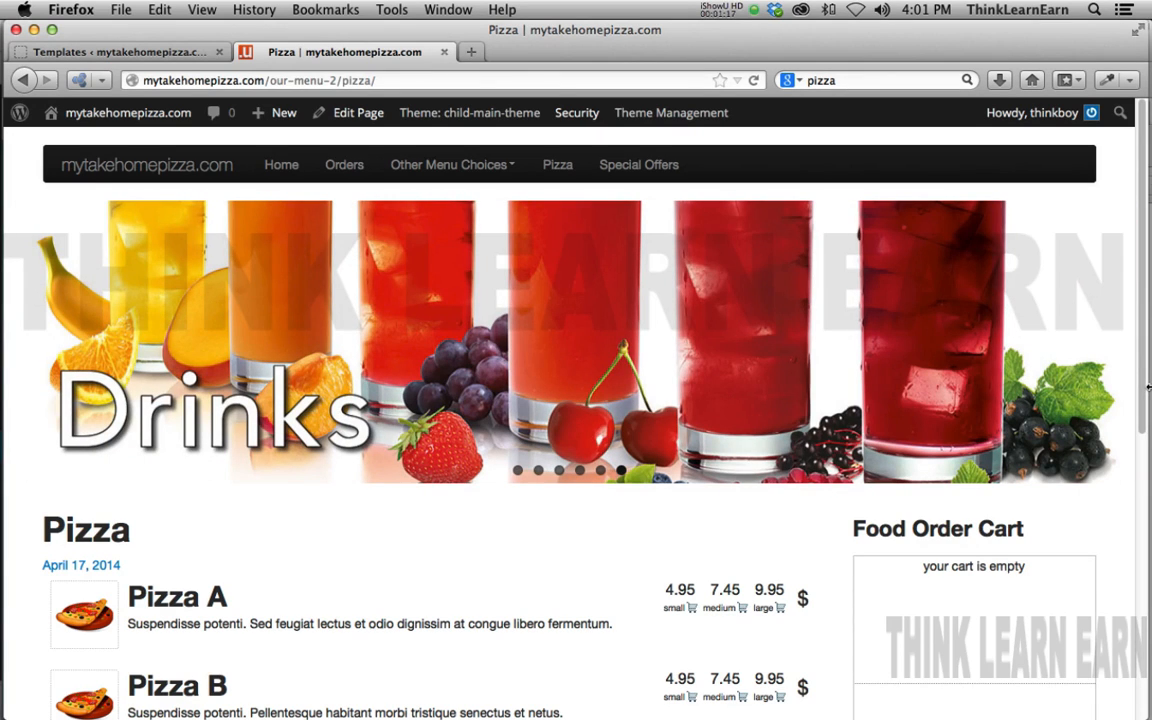
mouse_move(640, 253)
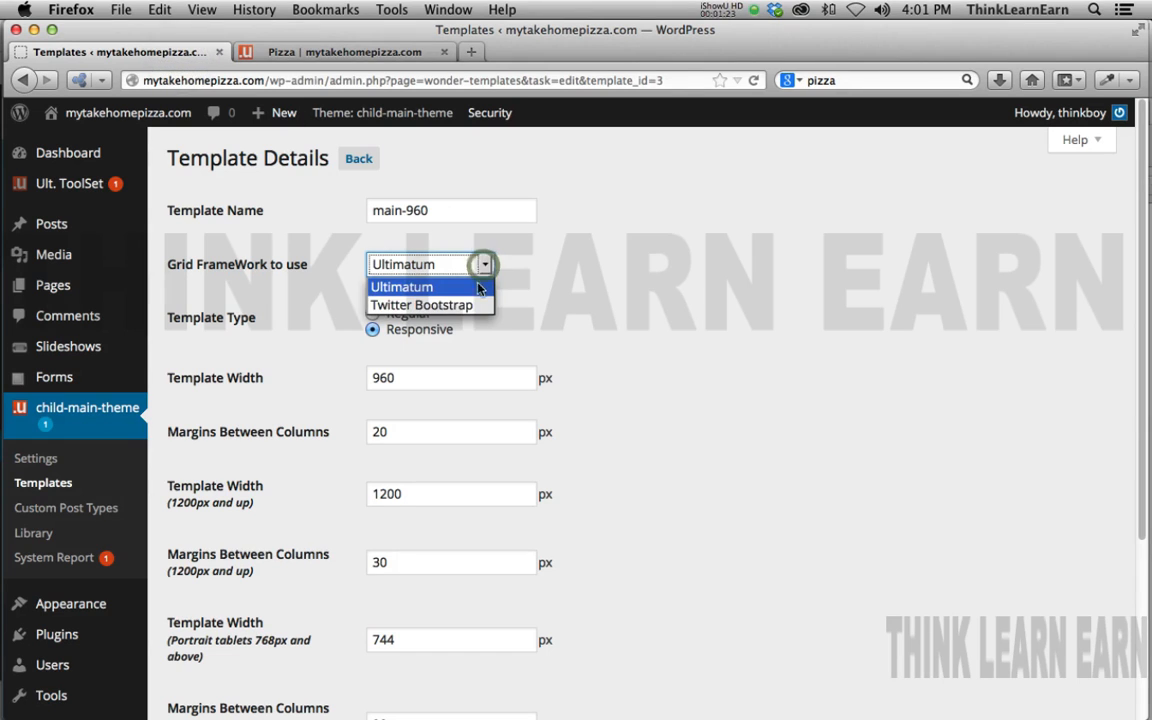
Step: Switch main-960's grid framework to Twitter Bootstrap and save the template
left_click(421, 305)
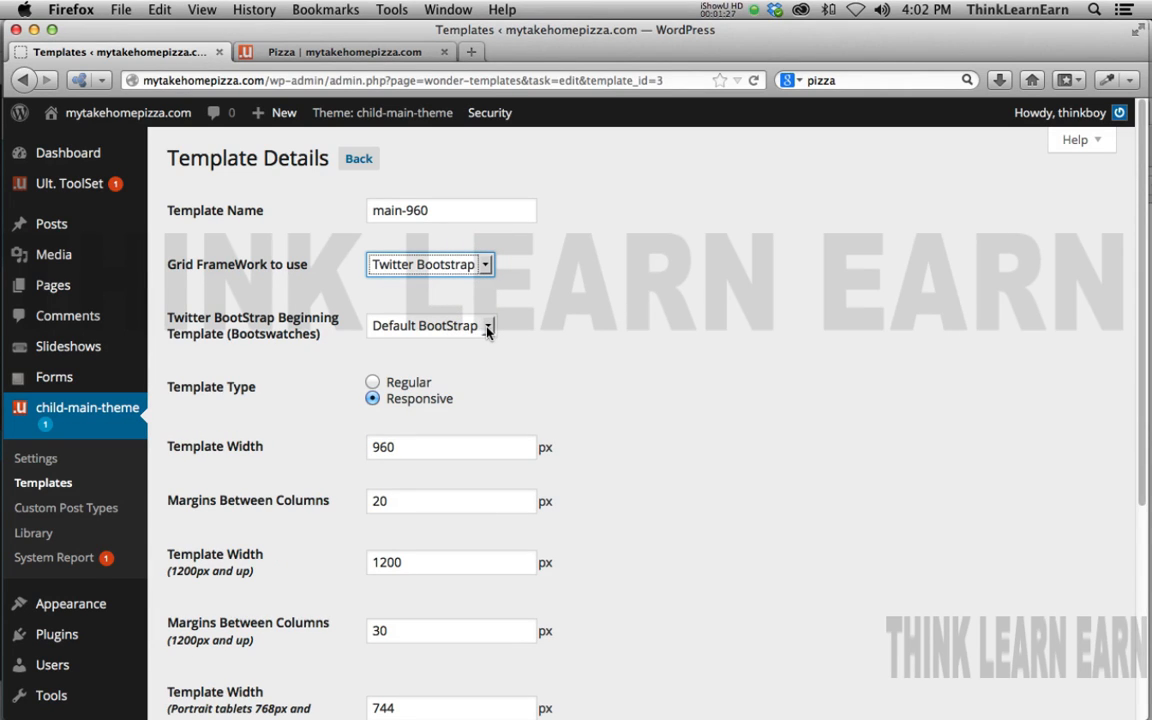
mouse_move(1145, 408)
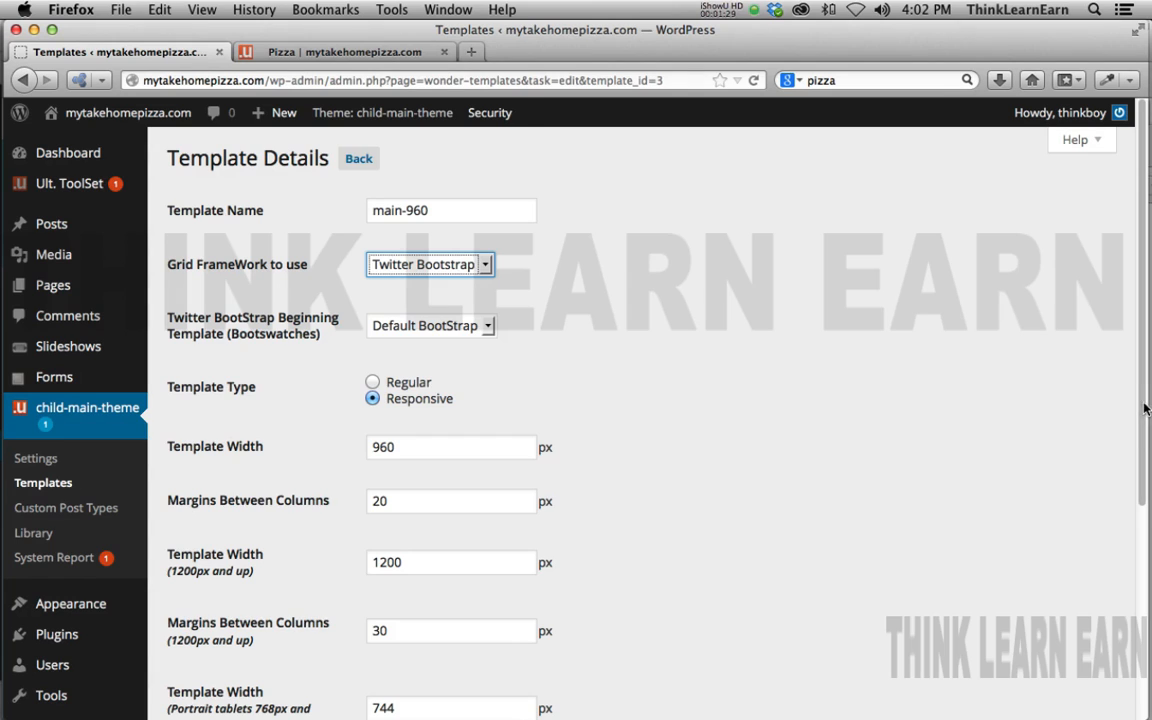
scroll("down", 3)
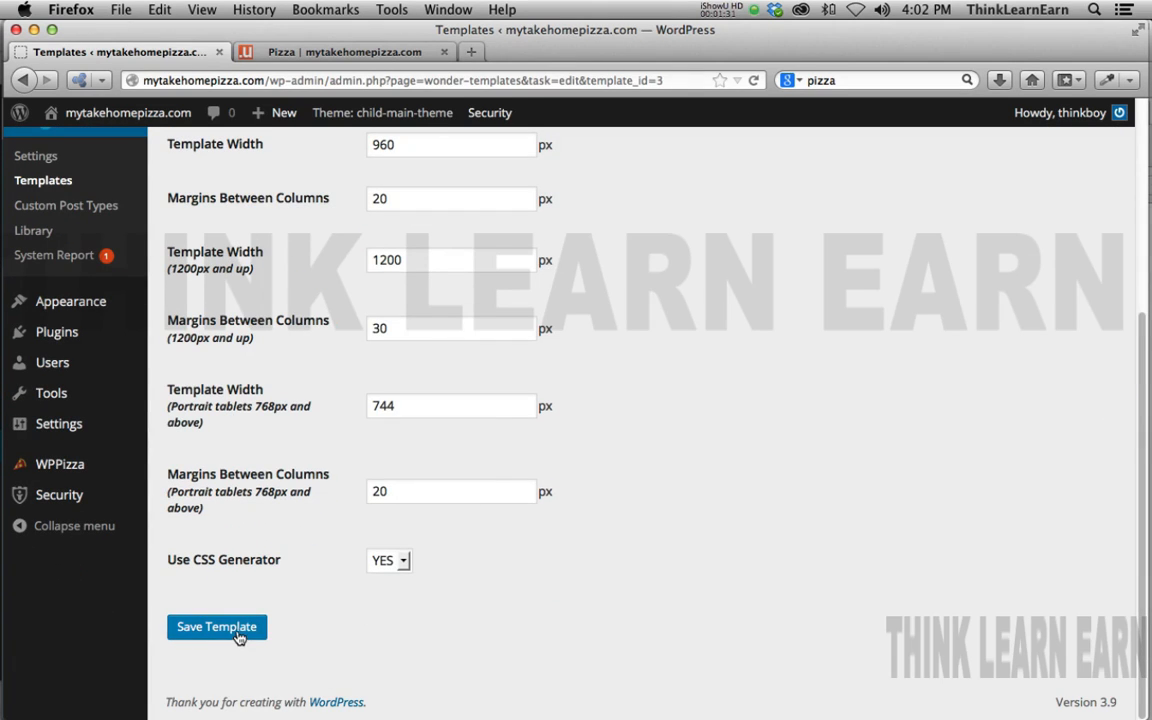
left_click(335, 51)
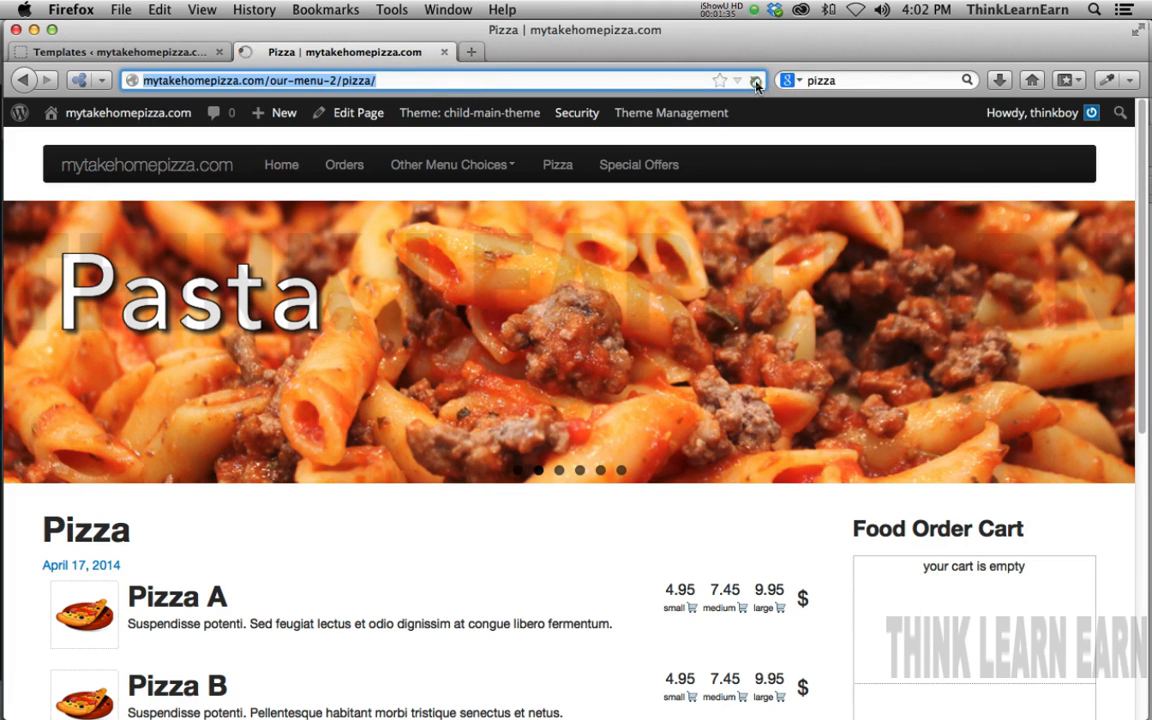
Step: Reload the Pizza page to see the Bootstrap layout, then return to the template settings
left_click(756, 80)
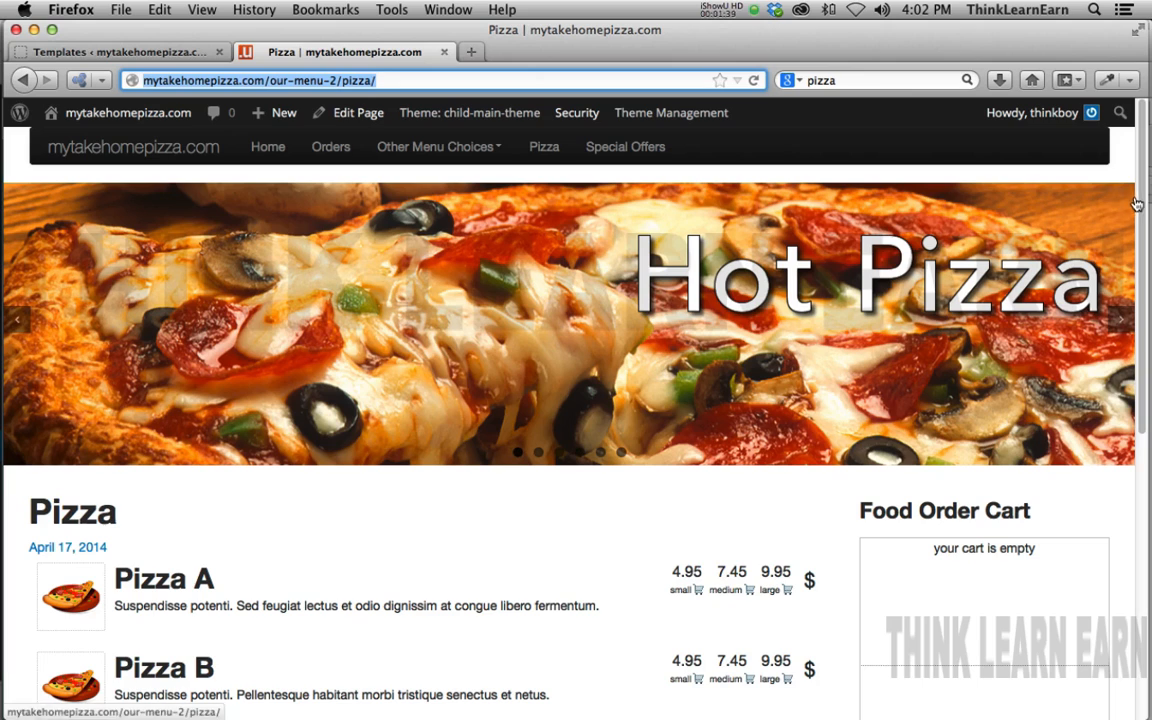
mouse_move(930, 168)
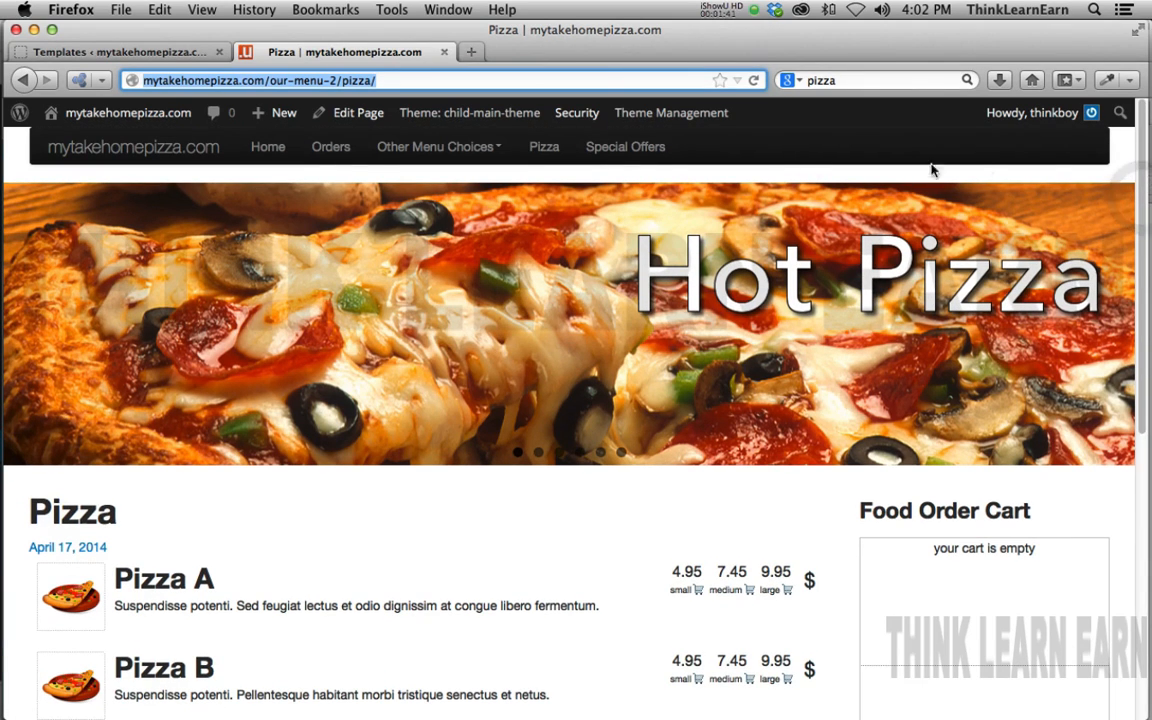
mouse_move(547, 306)
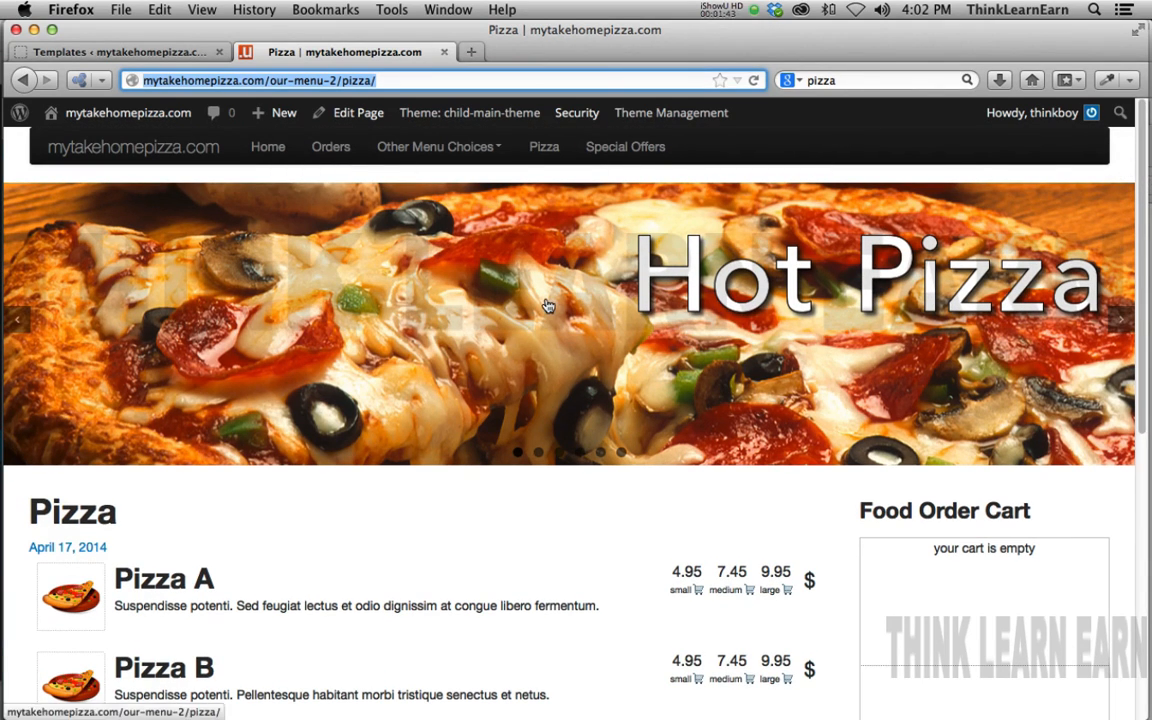
left_click(120, 51)
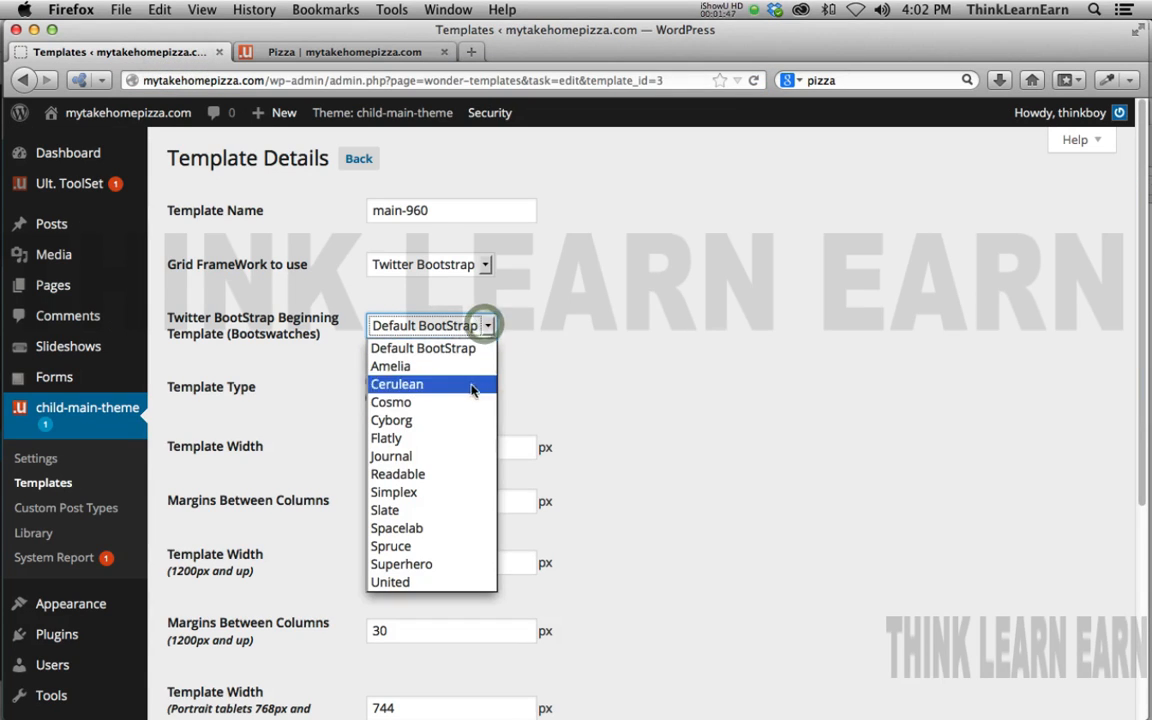
Step: Choose the Journal bootswatch for main-960, save the template, and go to the Pizza tab
left_click(390, 455)
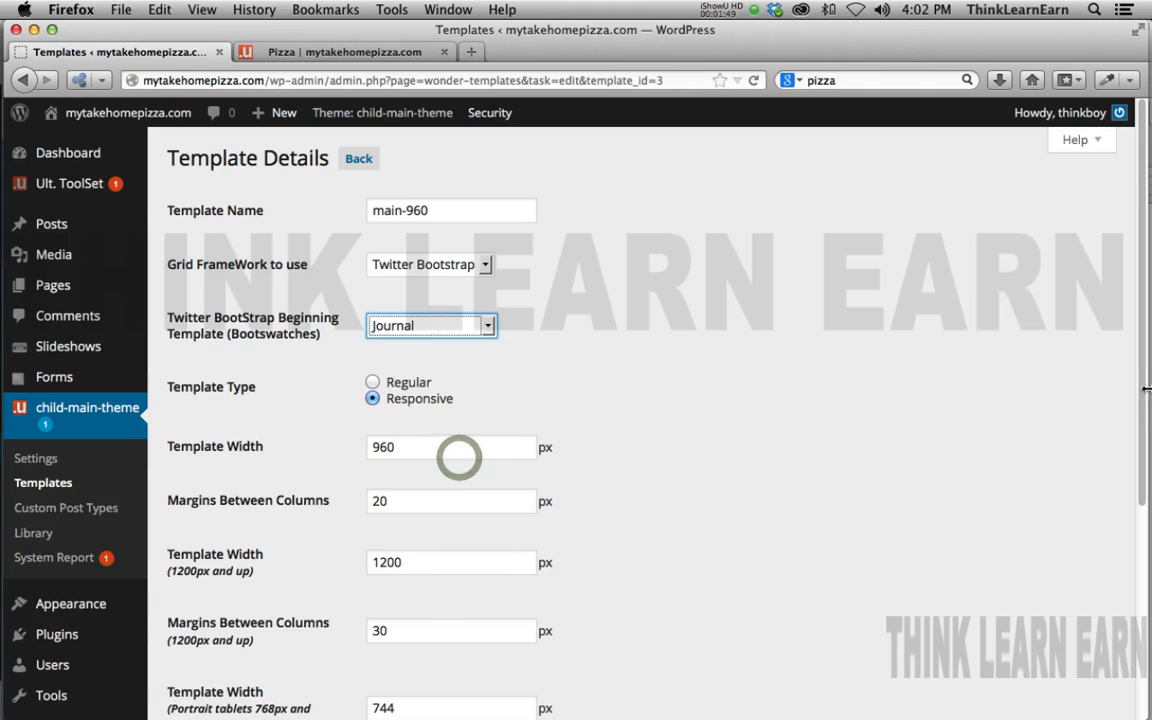
scroll("down", 3)
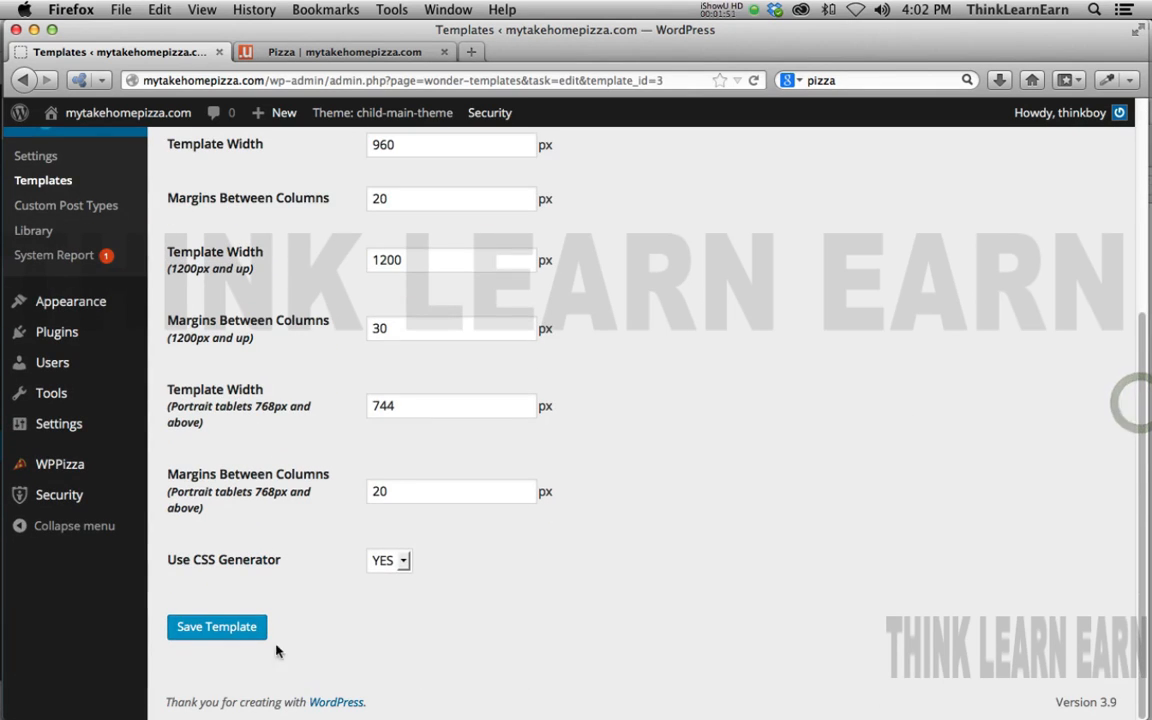
left_click(217, 626)
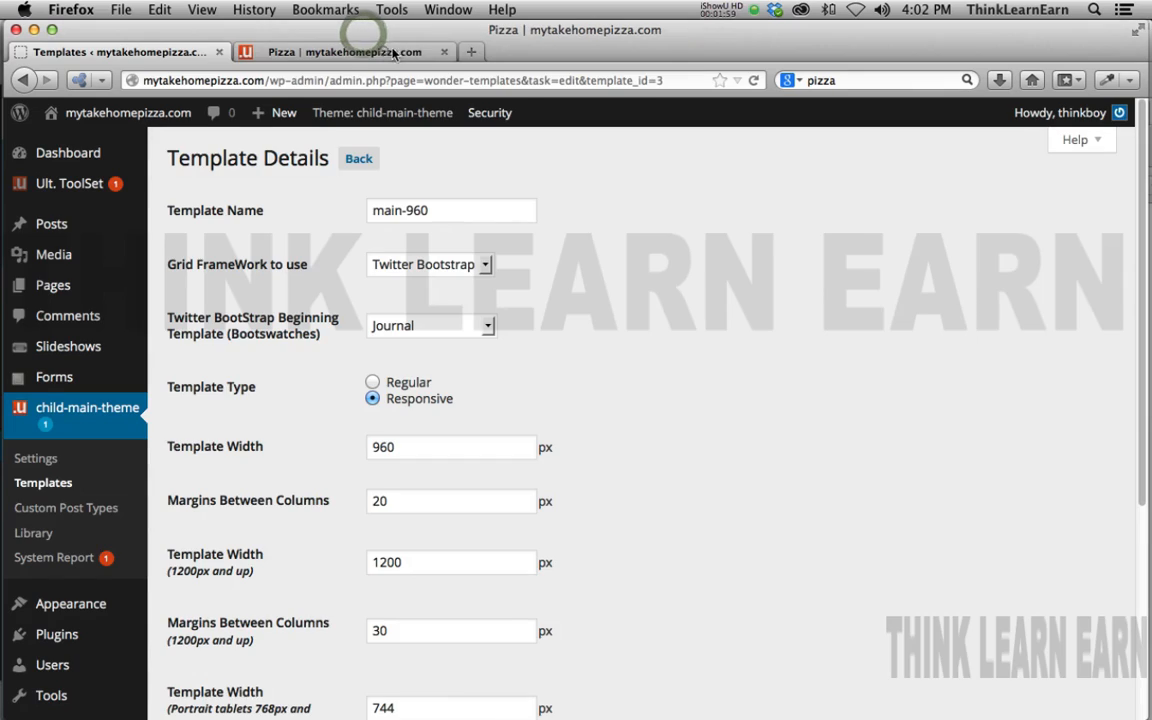
left_click(345, 51)
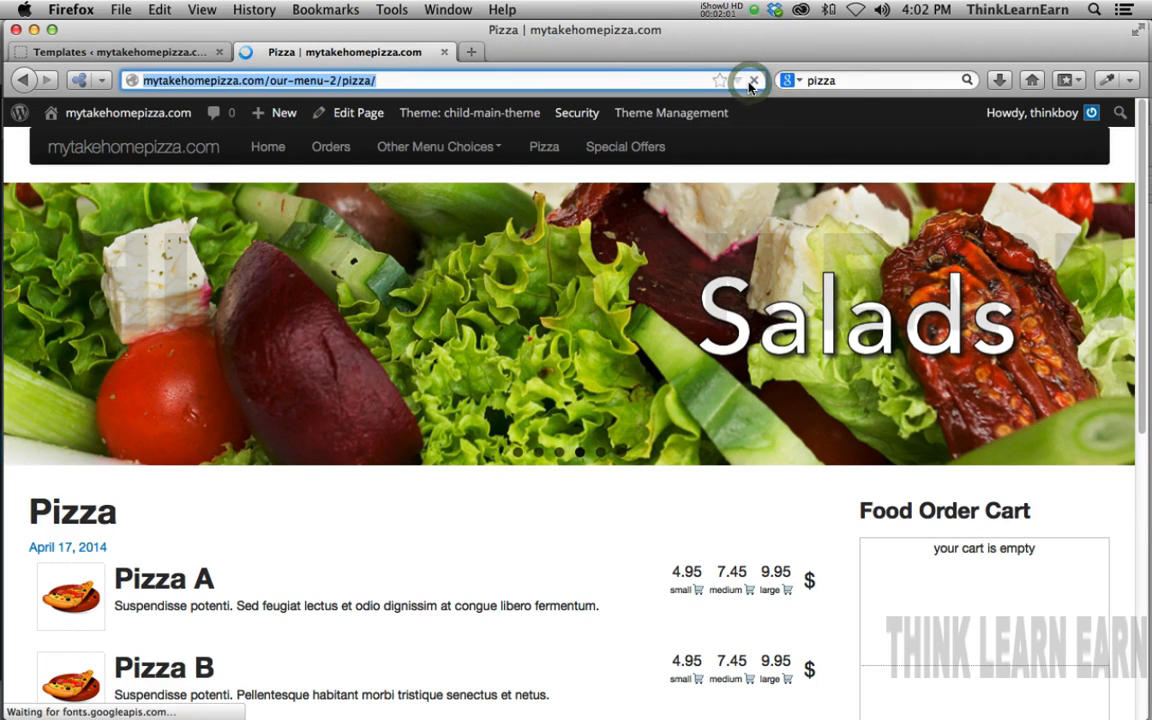
Step: Reload the Pizza page to show Journal styling with uppercase menu items
left_click(752, 80)
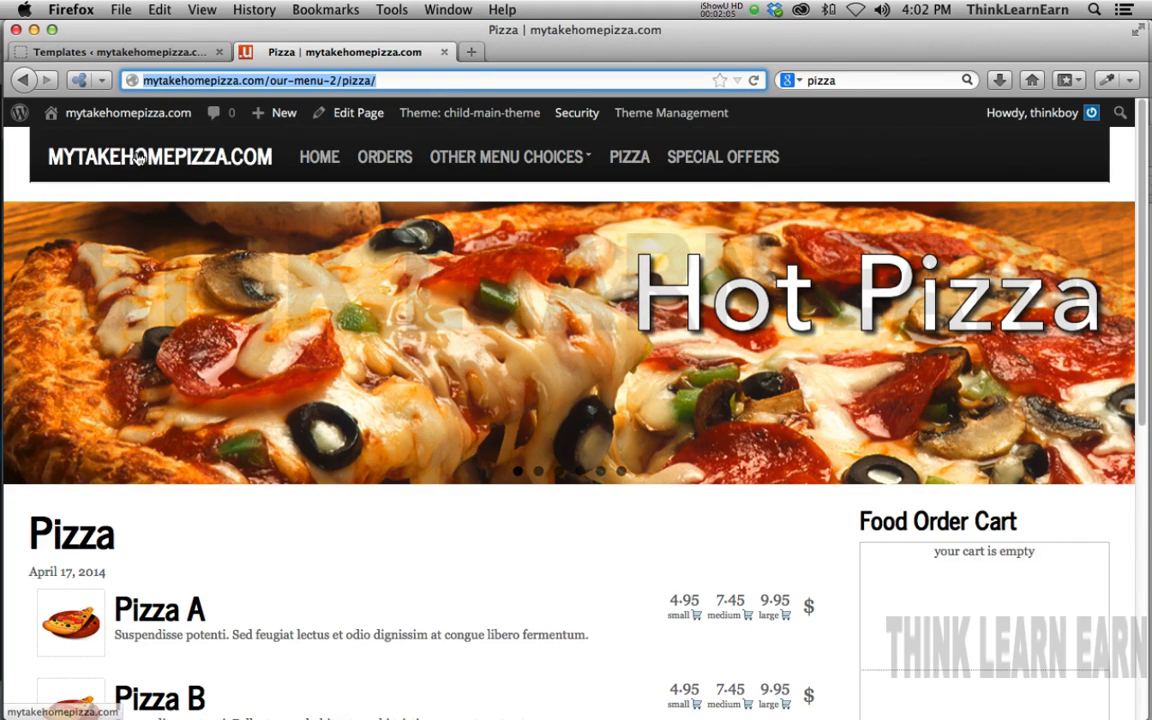
mouse_move(505, 157)
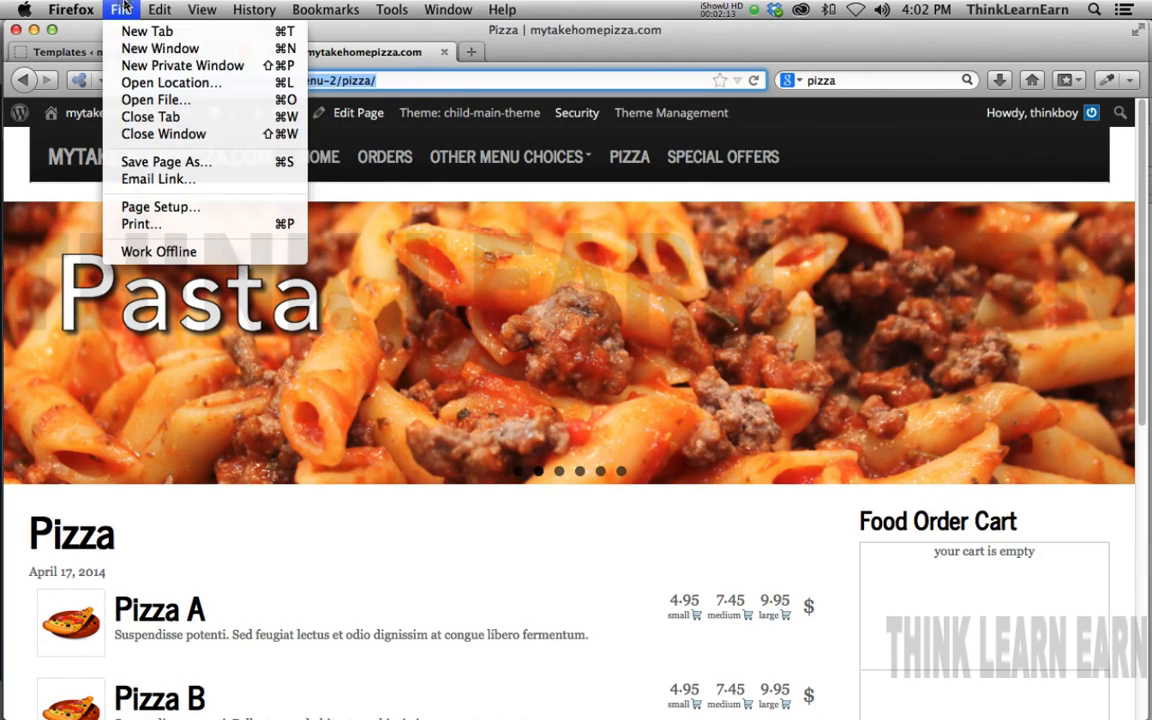
Step: View mytakehomepizza.com/our-menu-2/pizza/ in a private window and scroll the pizza list
left_click(182, 65)
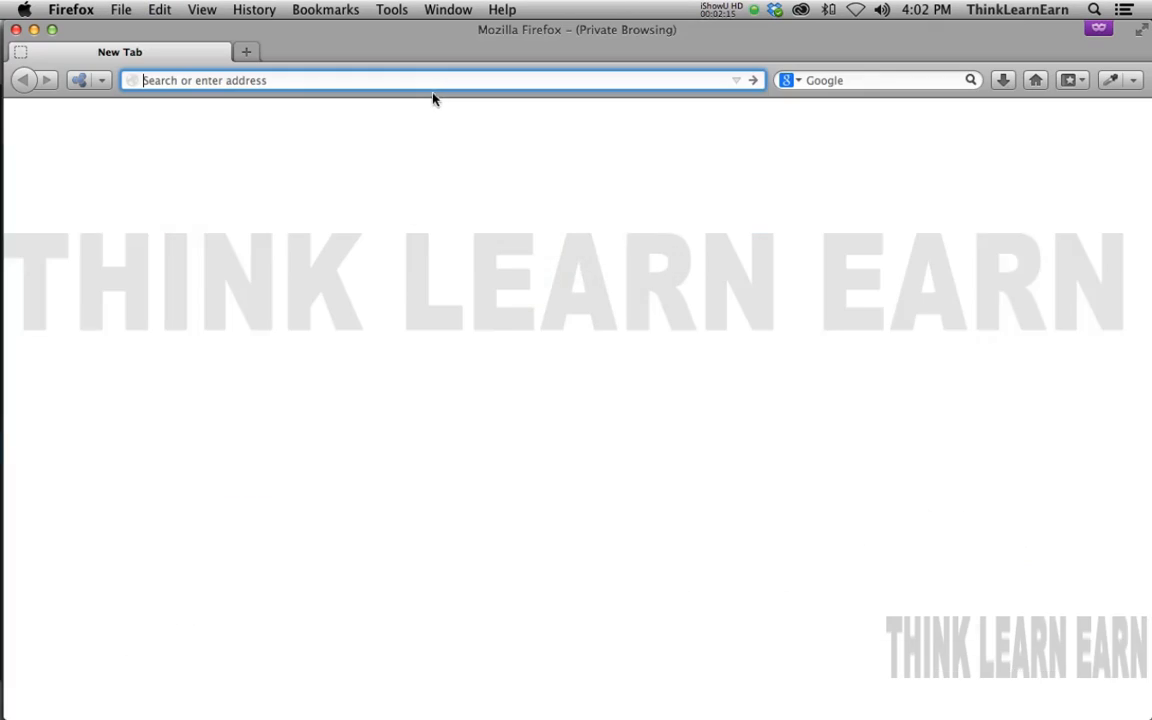
type("mytakehomepizza.com/our-menu-2/pizza/")
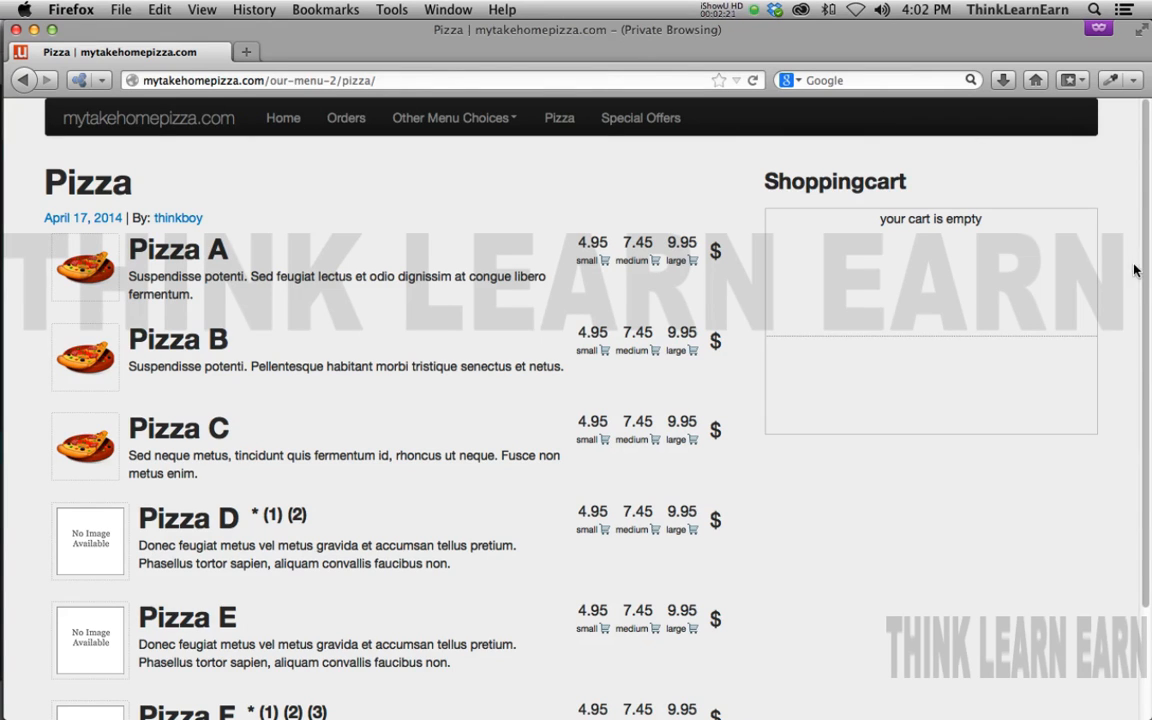
scroll("down", 3)
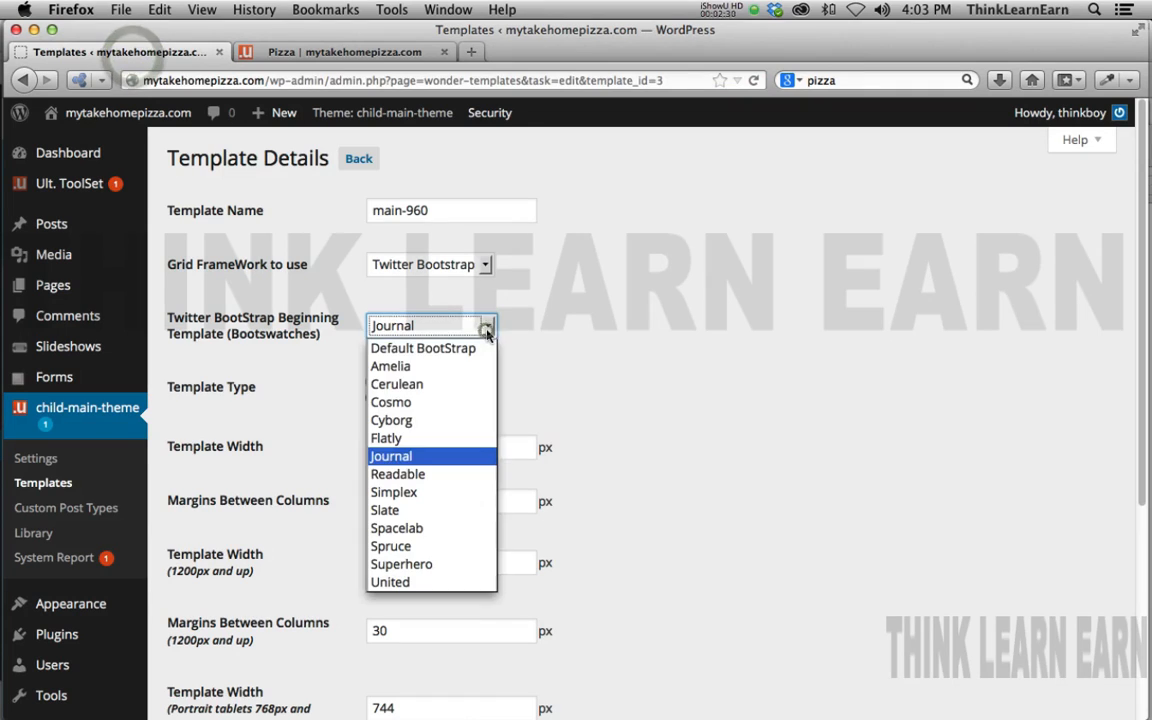
mouse_move(401, 564)
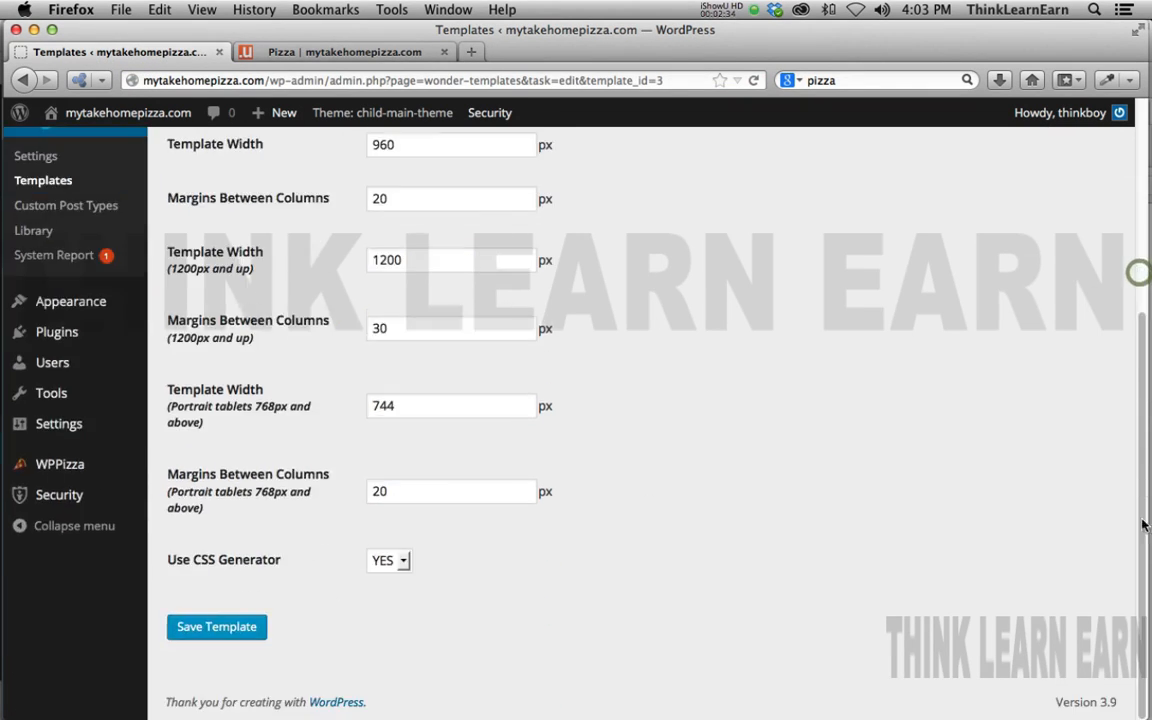
Step: Save the main-960 template with the Superhero bootswatch selected
left_click(216, 626)
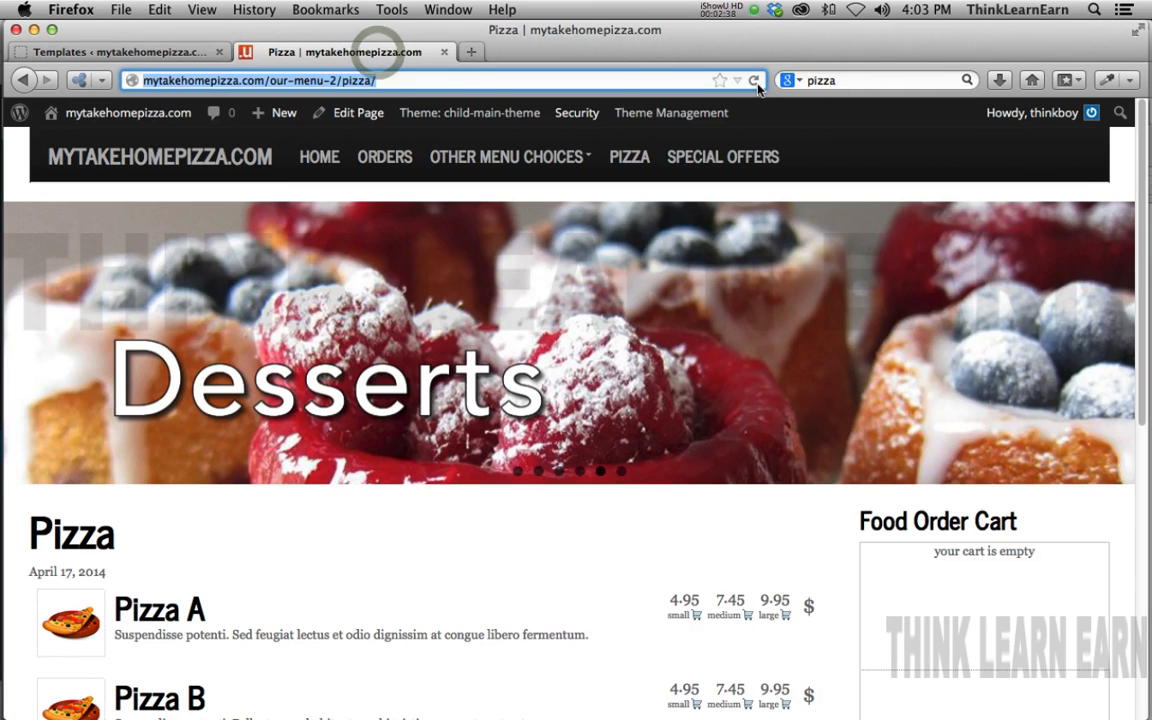
Step: Reload the Pizza page to see the dark Superhero look, then open the Pasta menu page
left_click(753, 80)
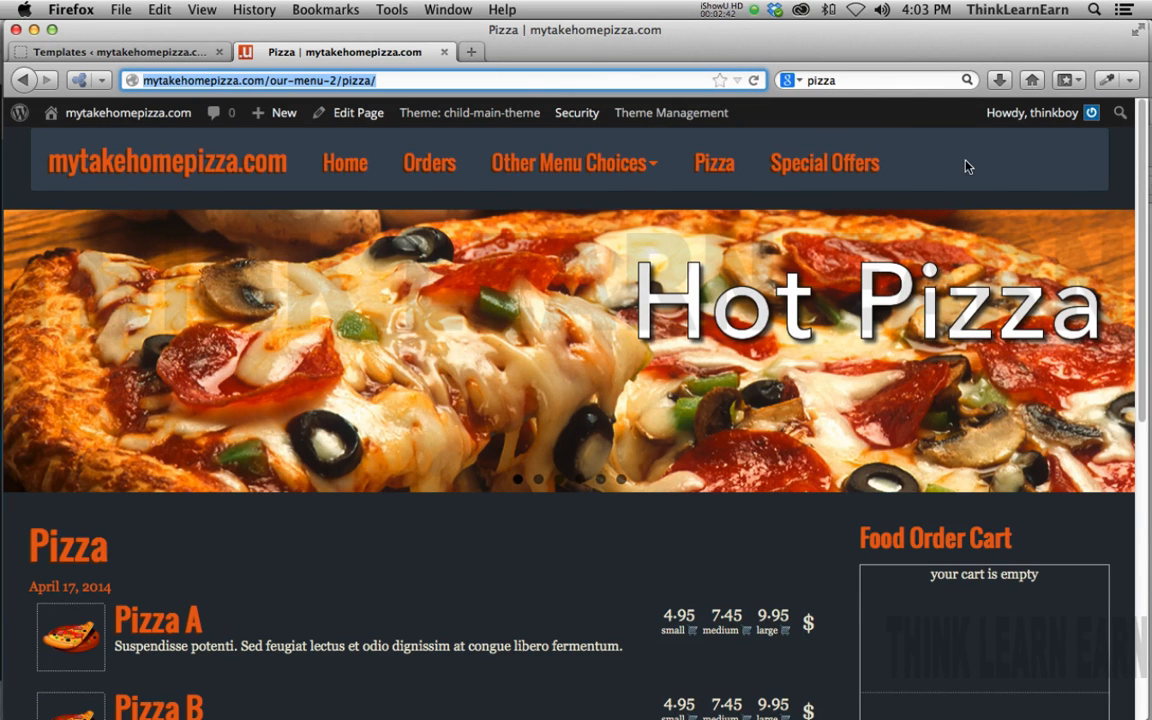
mouse_move(1147, 213)
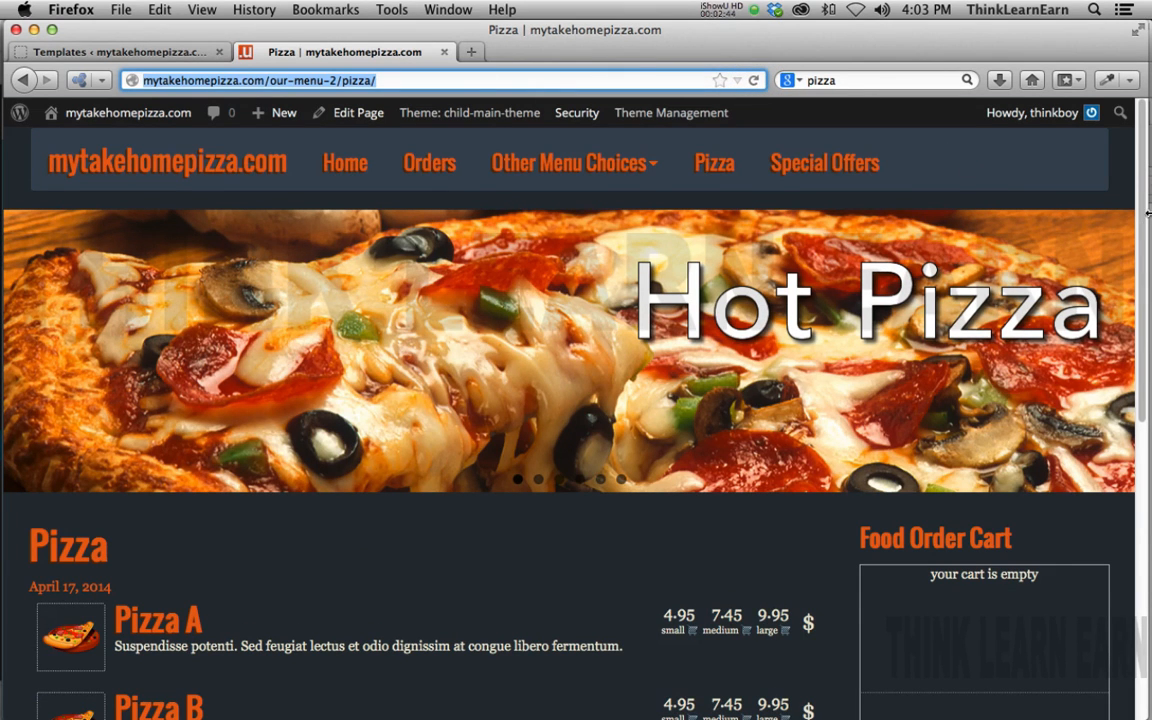
scroll("down", 3)
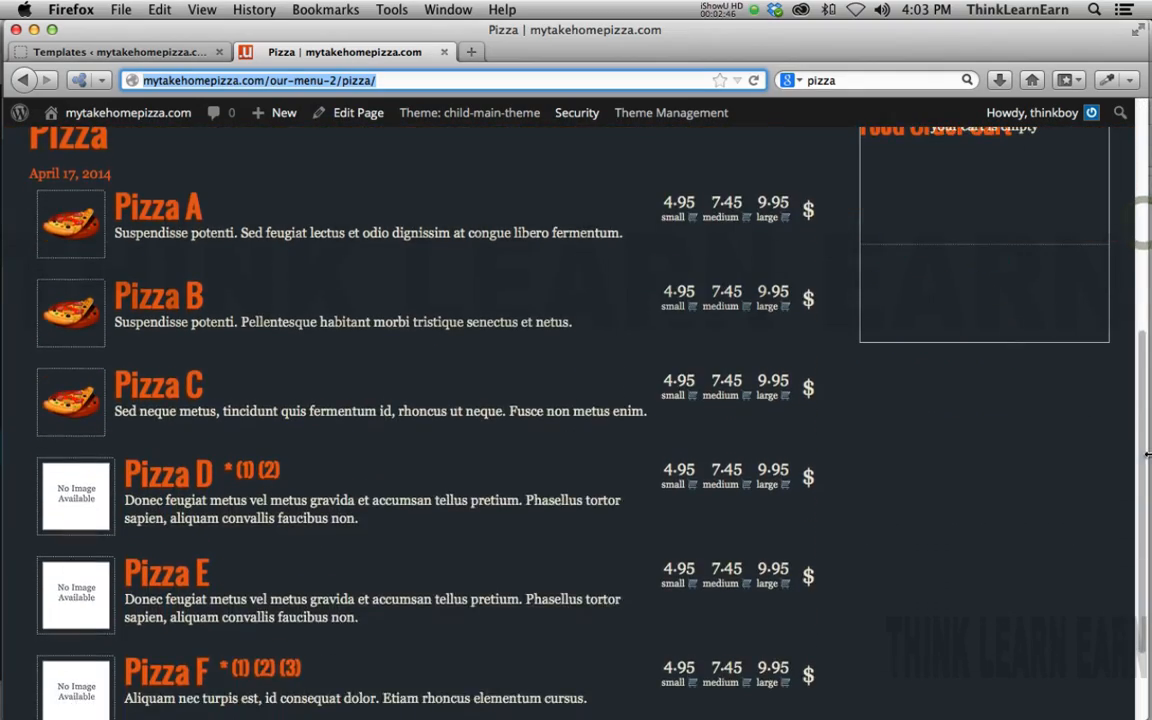
scroll("up", 3)
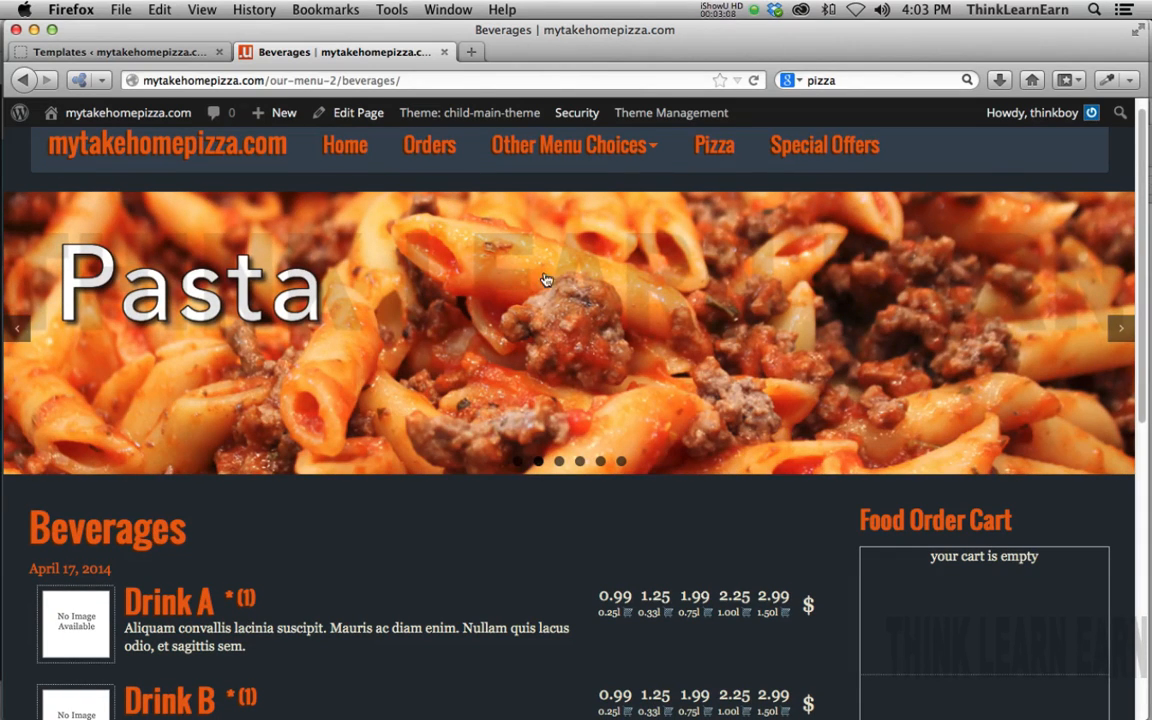
mouse_move(452, 323)
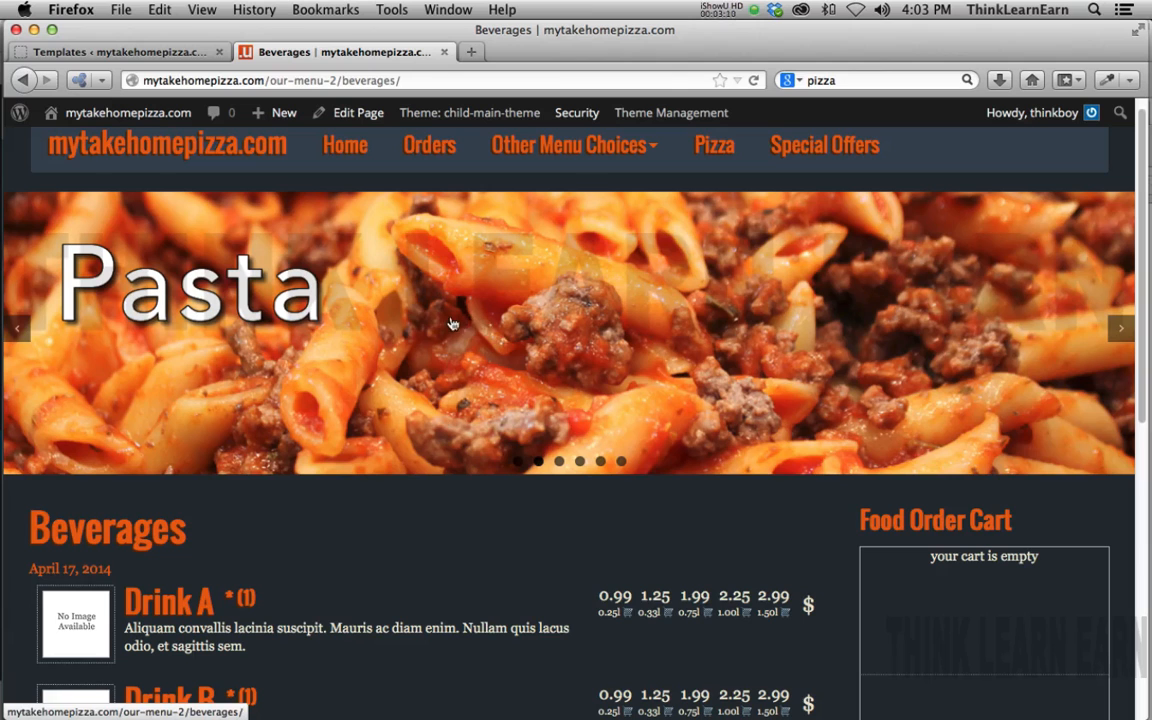
mouse_move(478, 402)
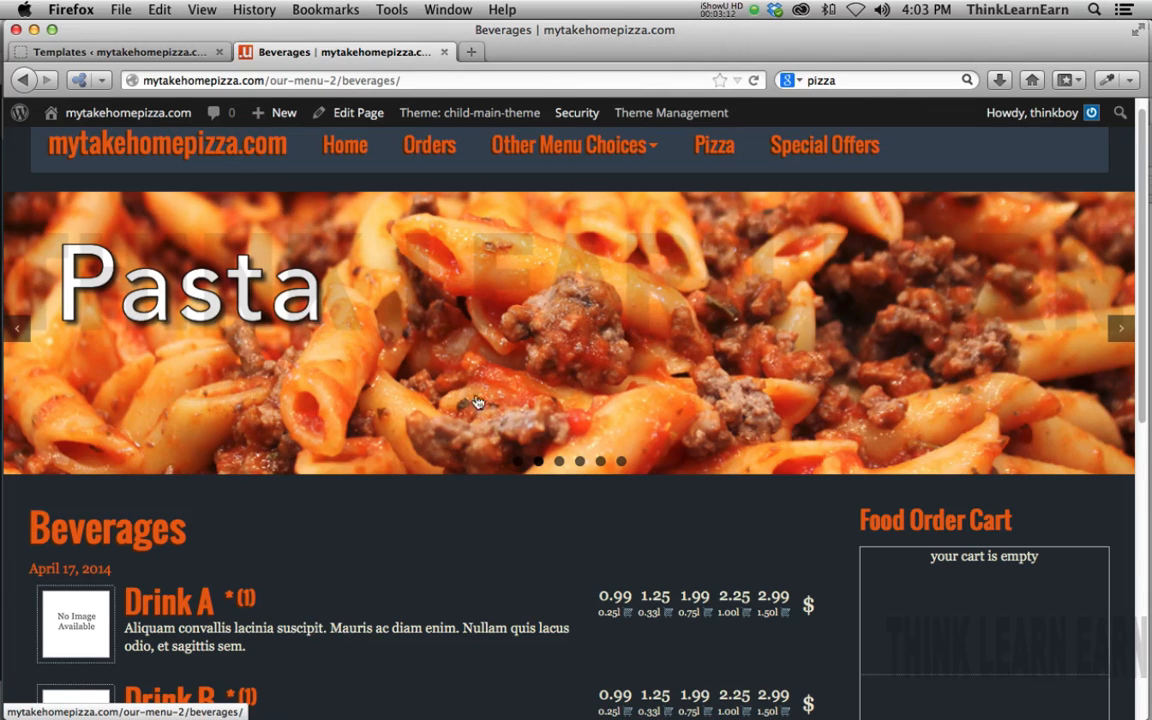
left_click(568, 145)
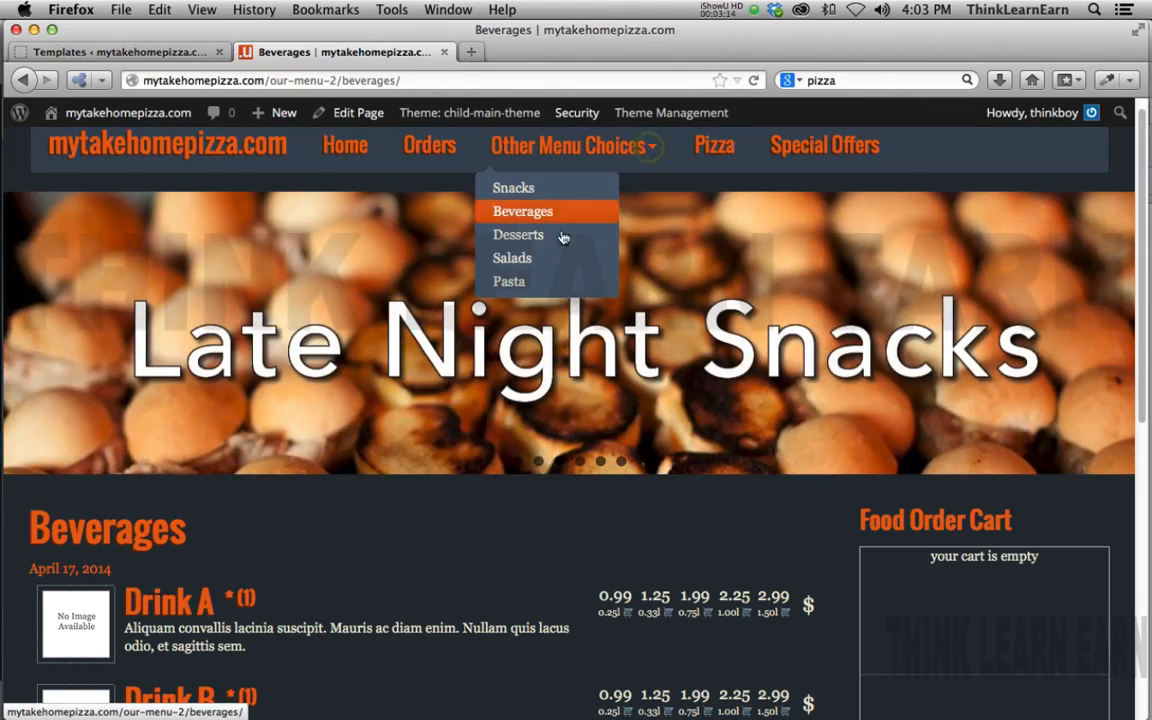
left_click(509, 281)
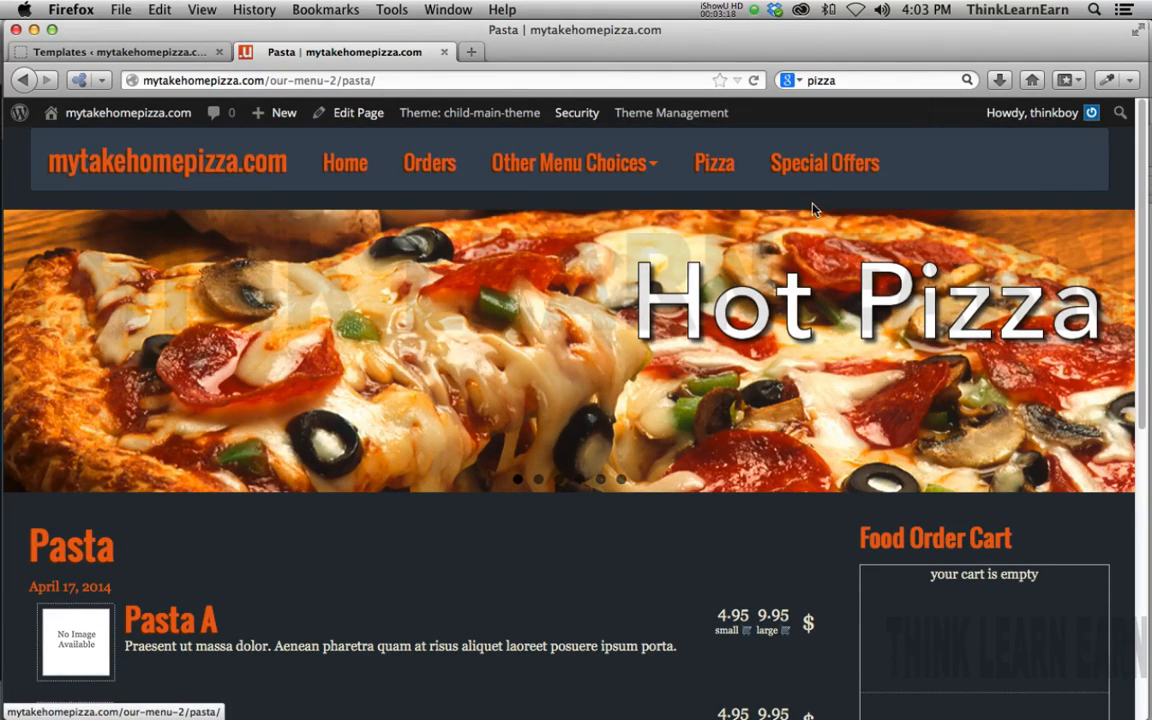
mouse_move(500, 237)
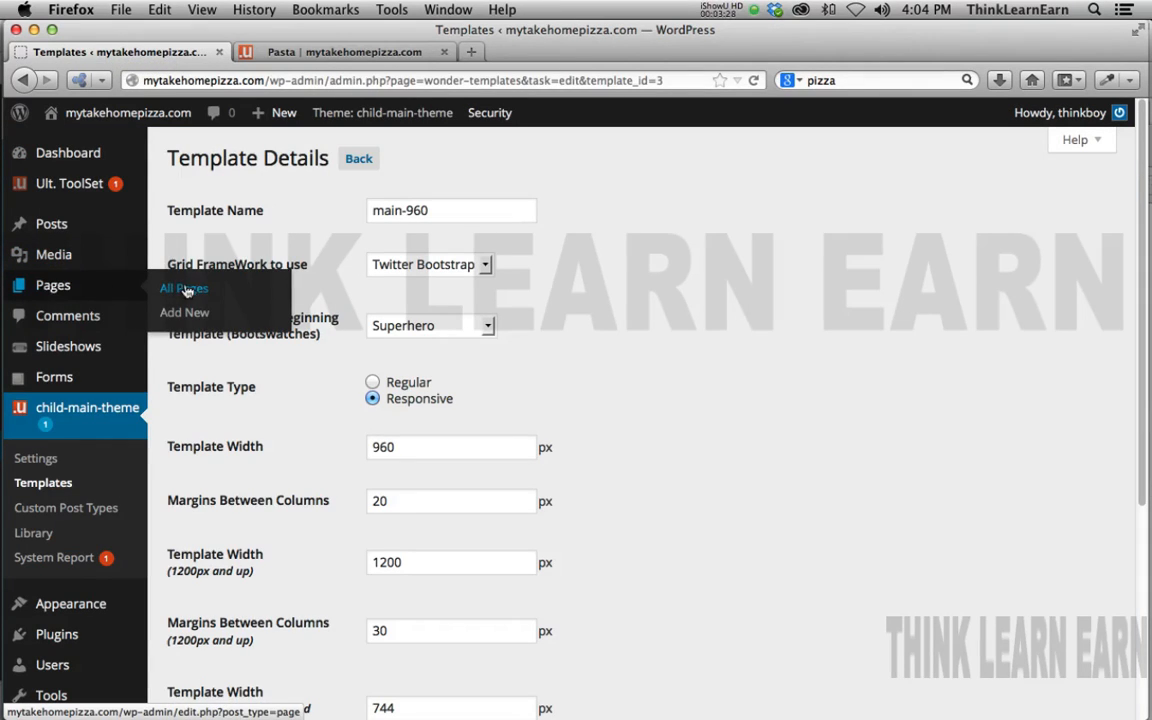
Step: Open Pages > All Pages and scroll through the page list
left_click(184, 288)
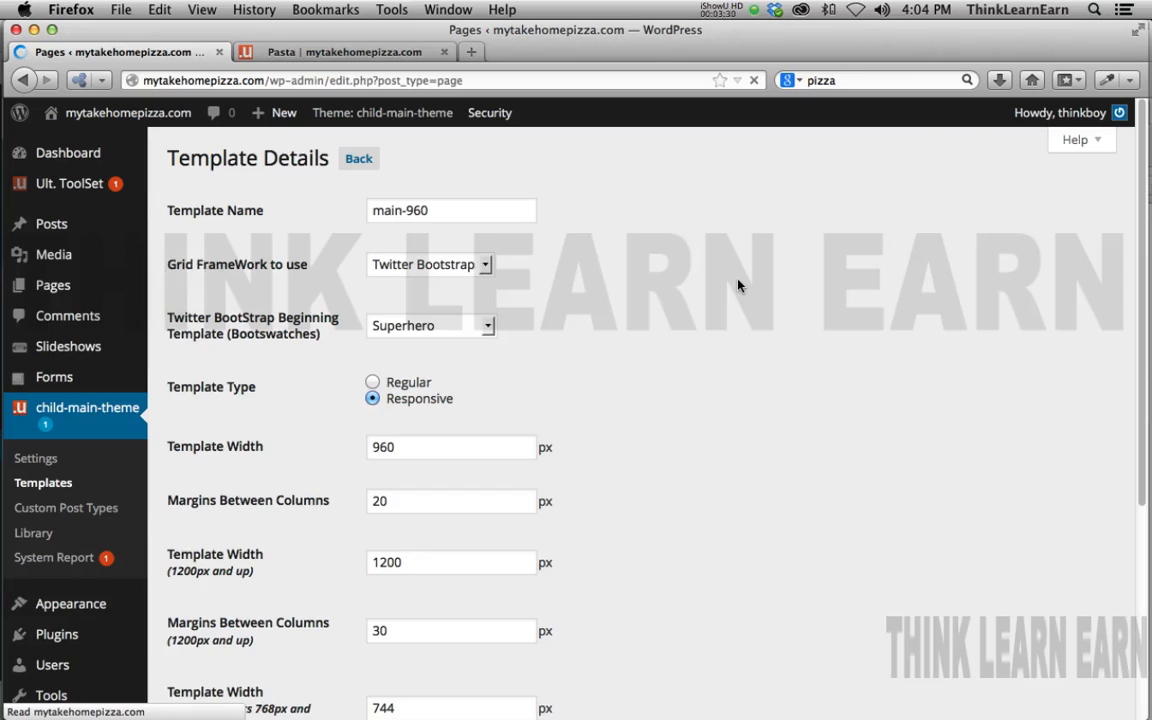
left_click(52, 285)
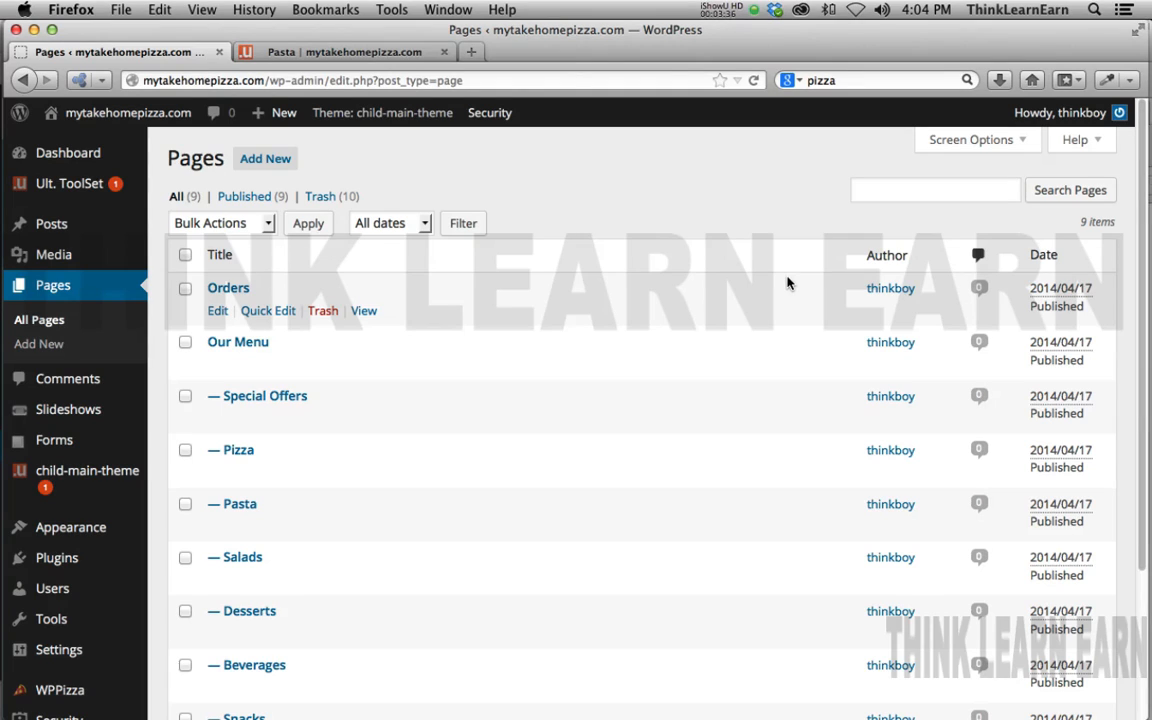
scroll("down", 3)
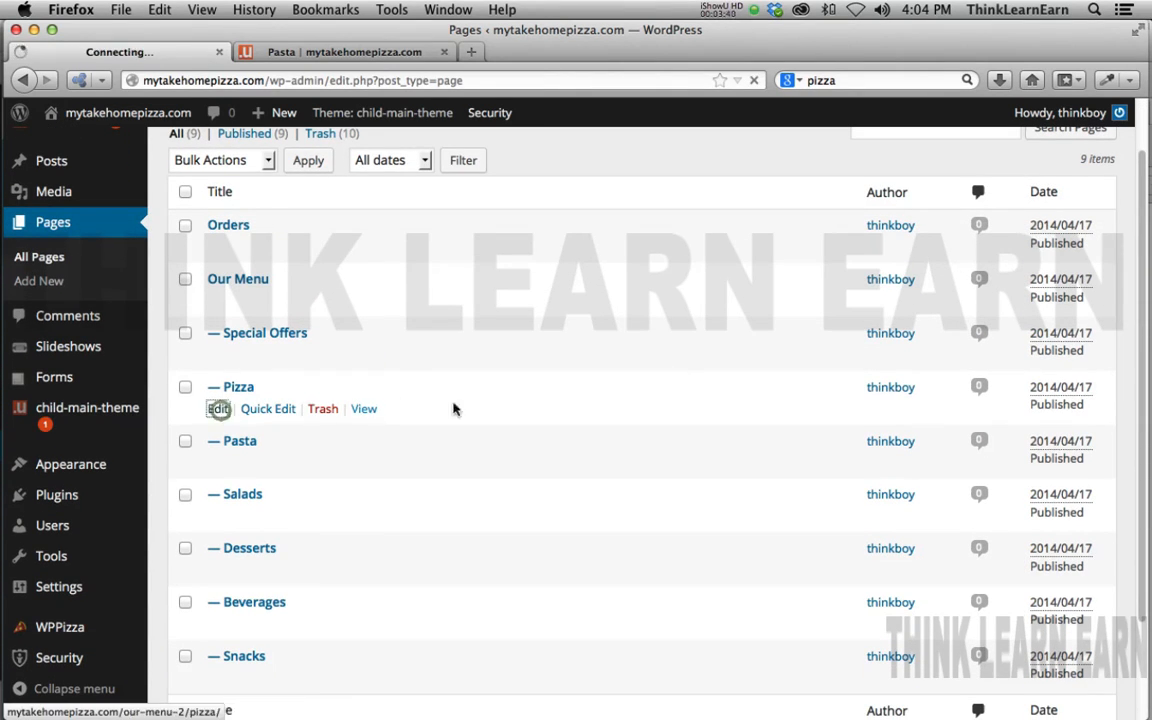
Step: Open the Pizza page editor and review the Select a Layout options, keeping The Default
left_click(218, 408)
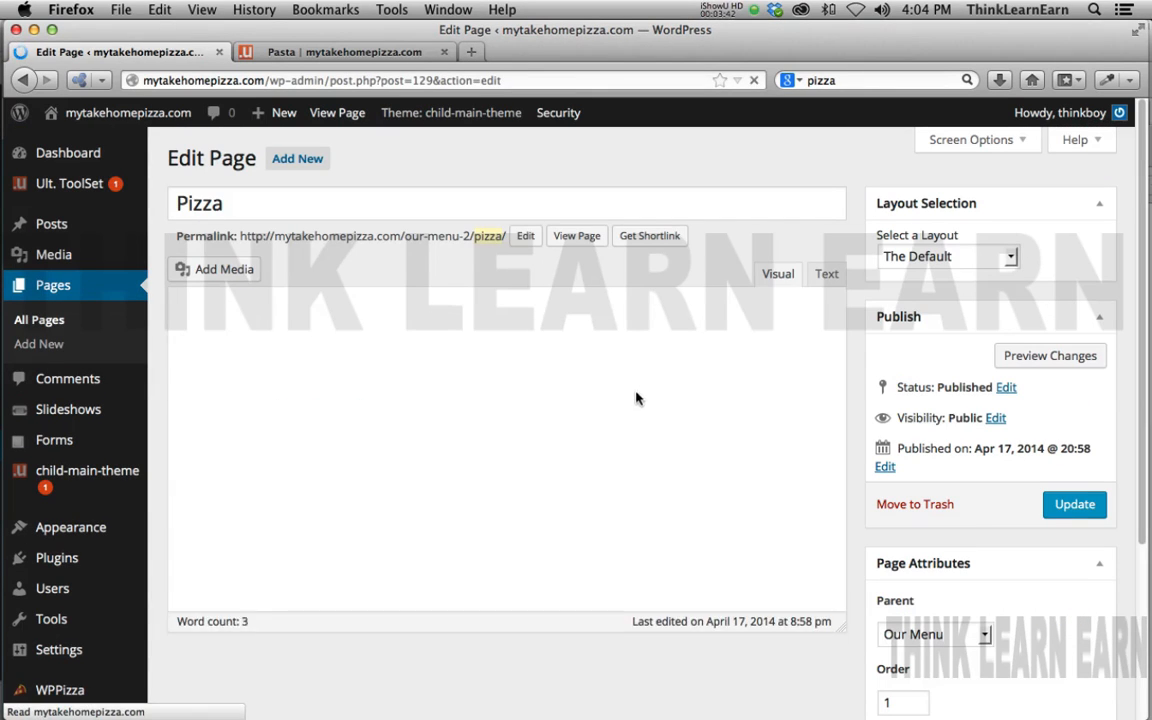
left_click(777, 273)
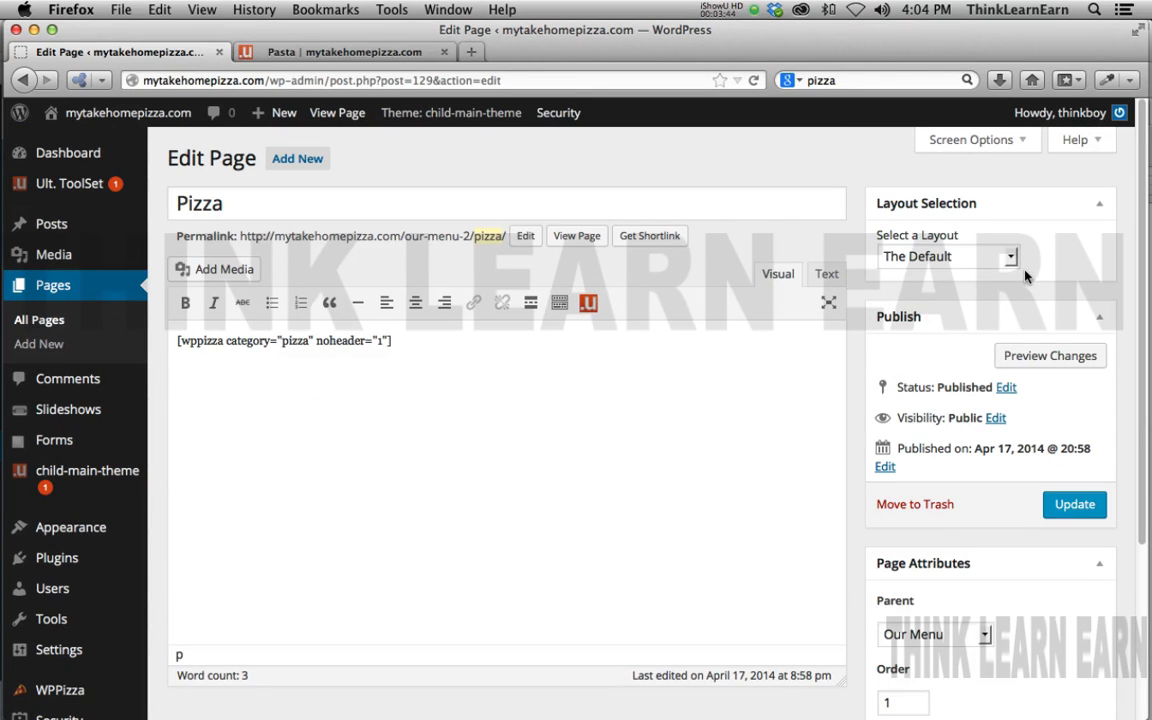
mouse_move(602, 273)
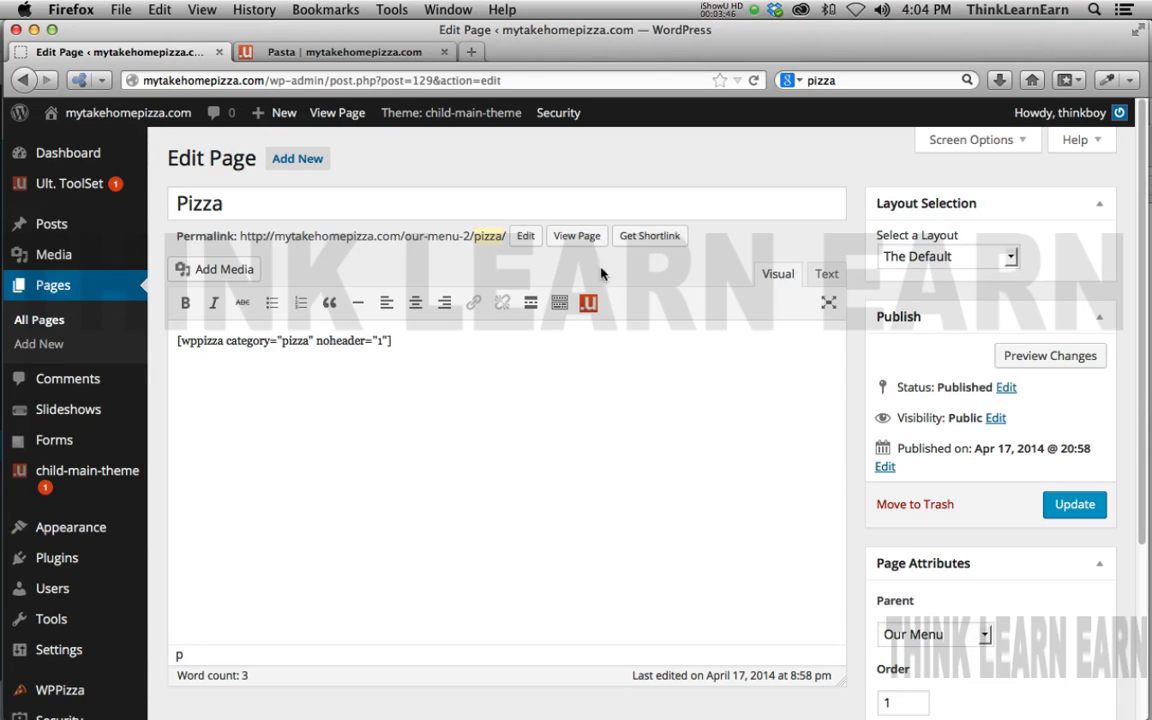
mouse_move(55, 470)
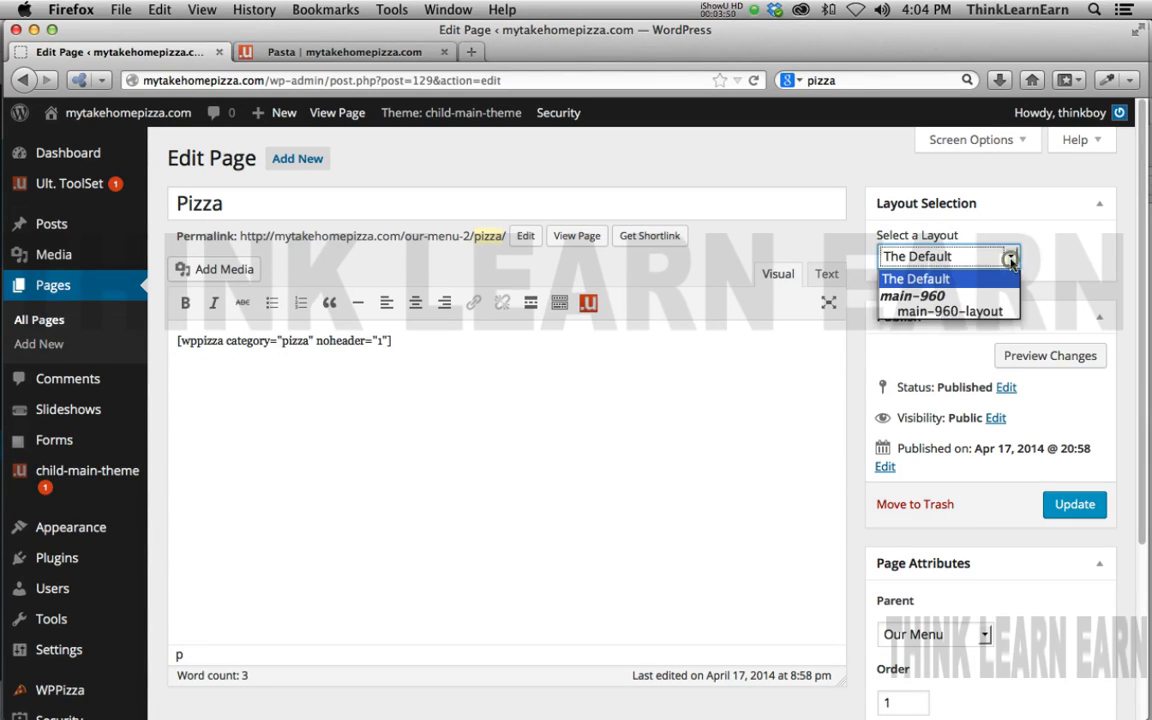
mouse_move(948, 311)
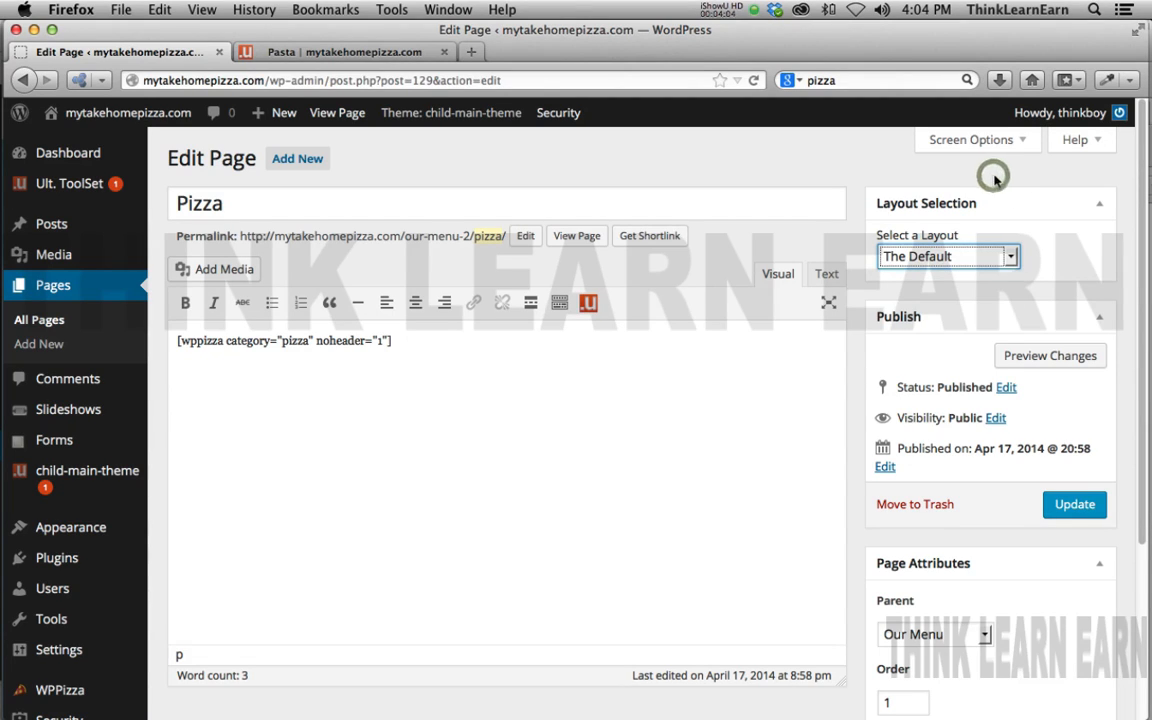
mouse_move(993, 176)
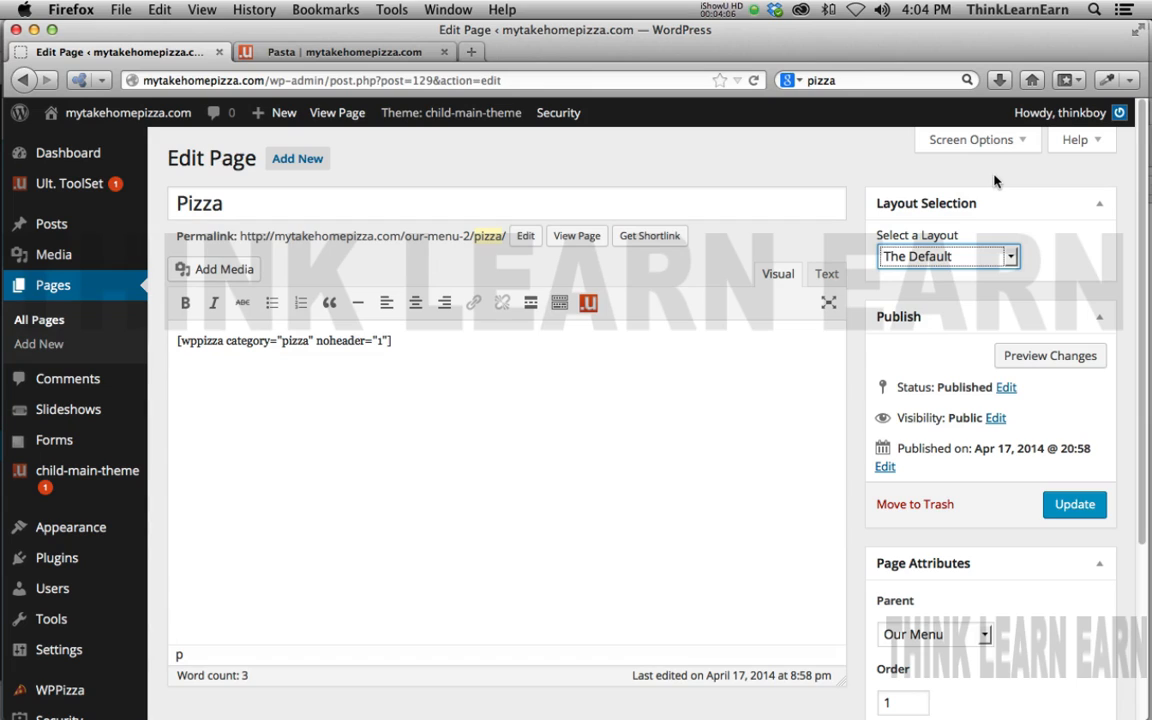
mouse_move(450, 112)
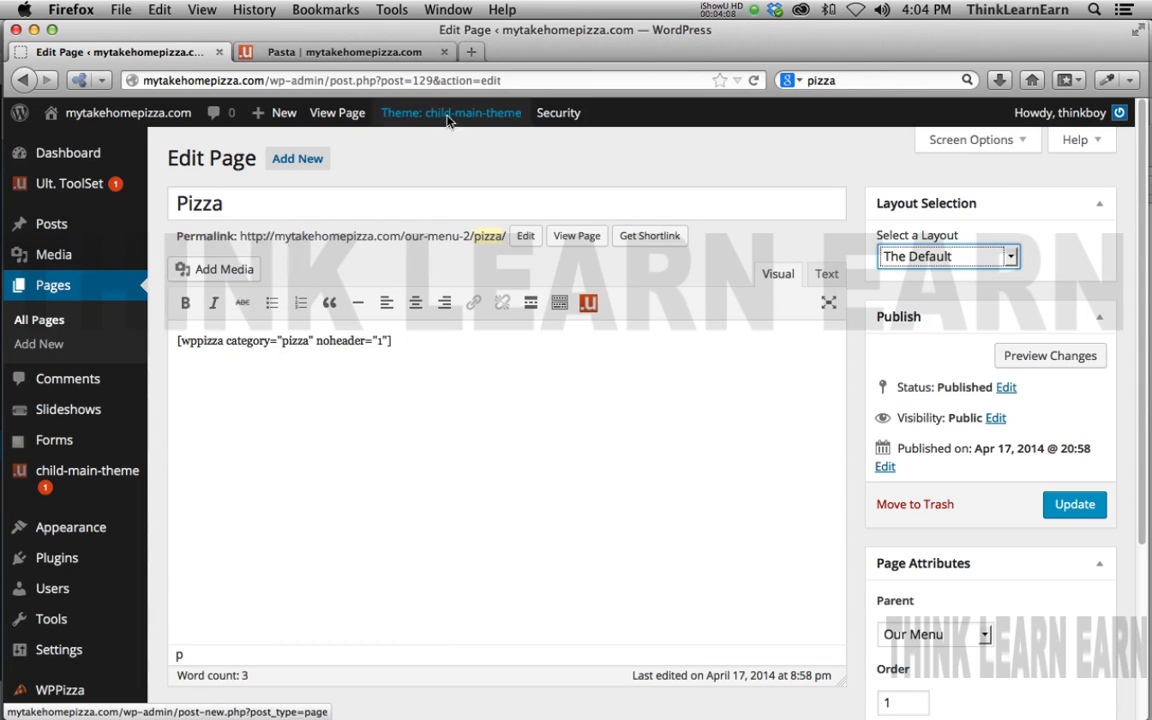
mouse_move(608, 199)
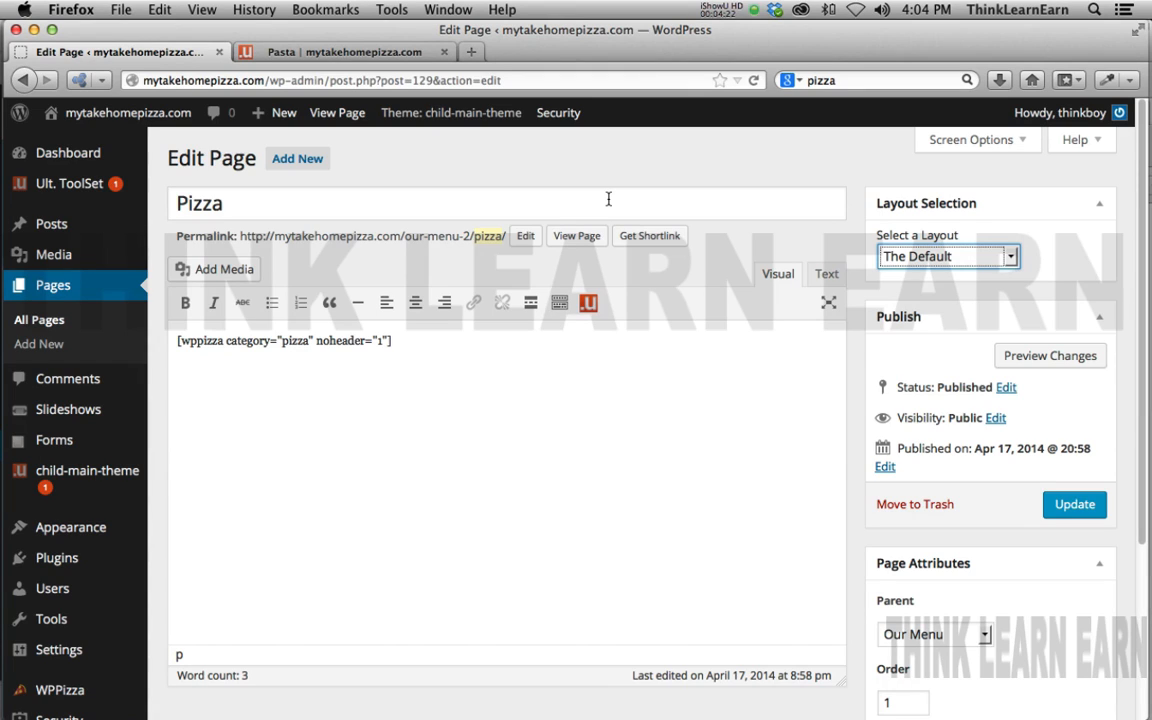
mouse_move(627, 179)
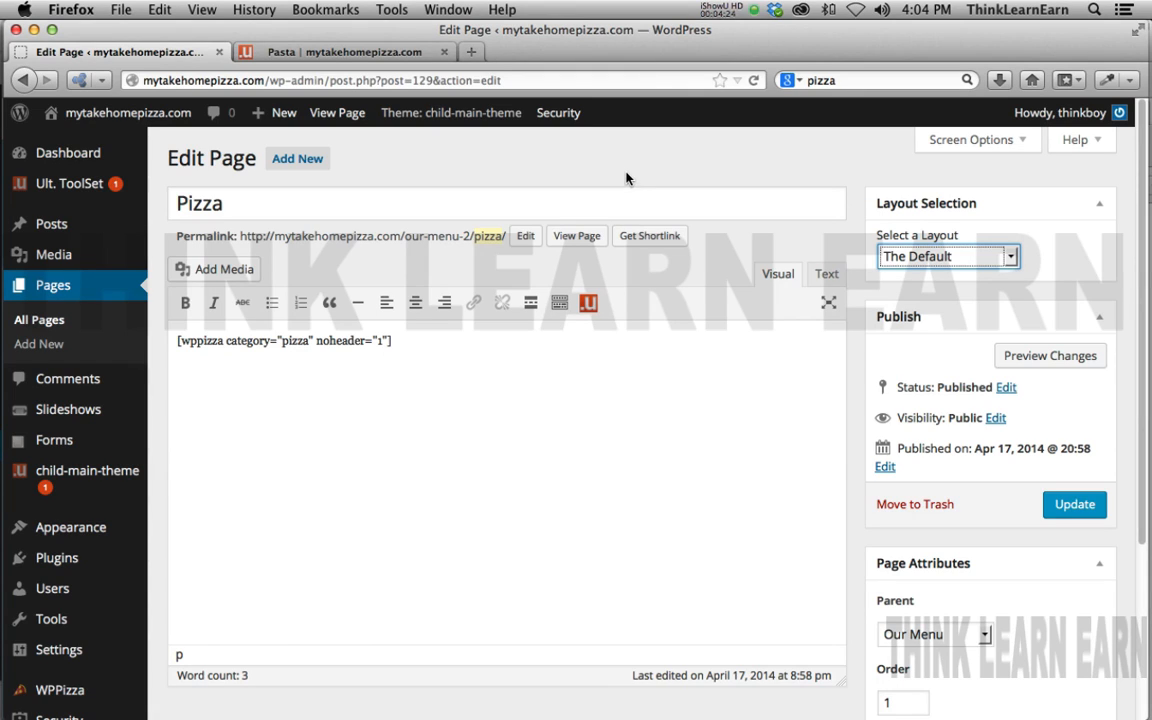